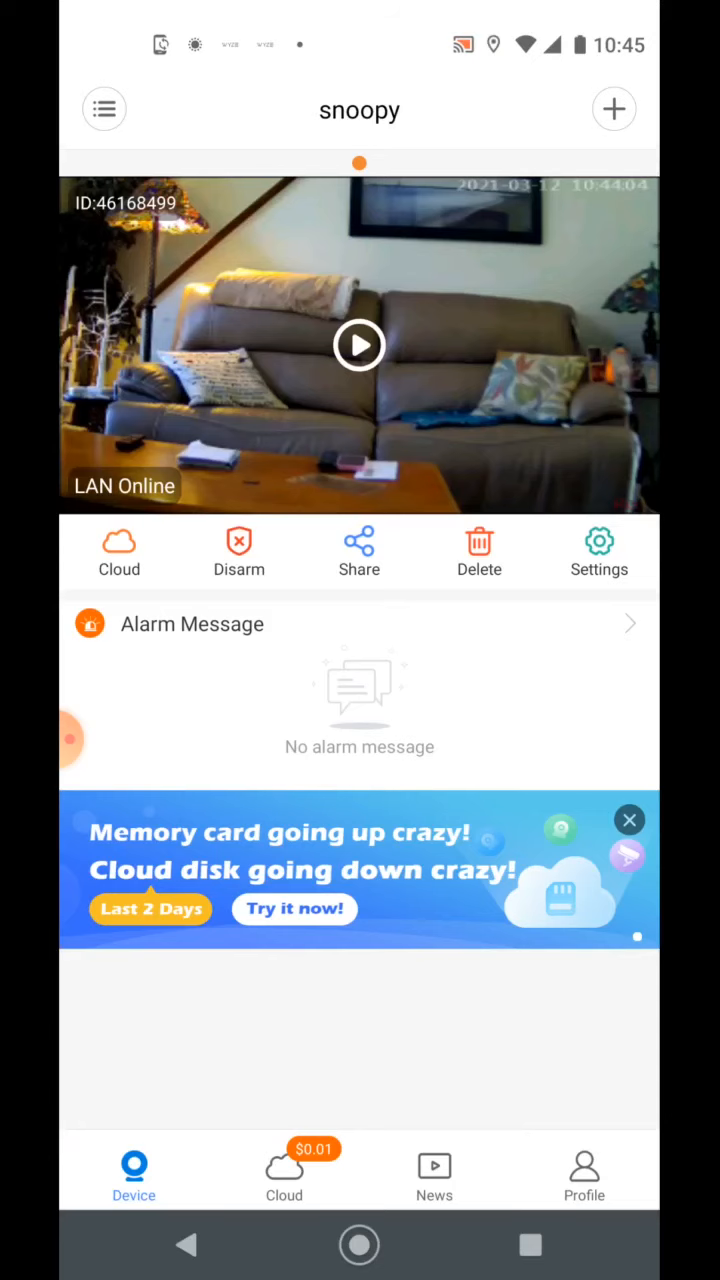
Start a cloud disk subscription from the Cloud tab, reaching the 8G one-month plan at $0.01
{"action": "left_click", "coordinate": [284, 1175]}
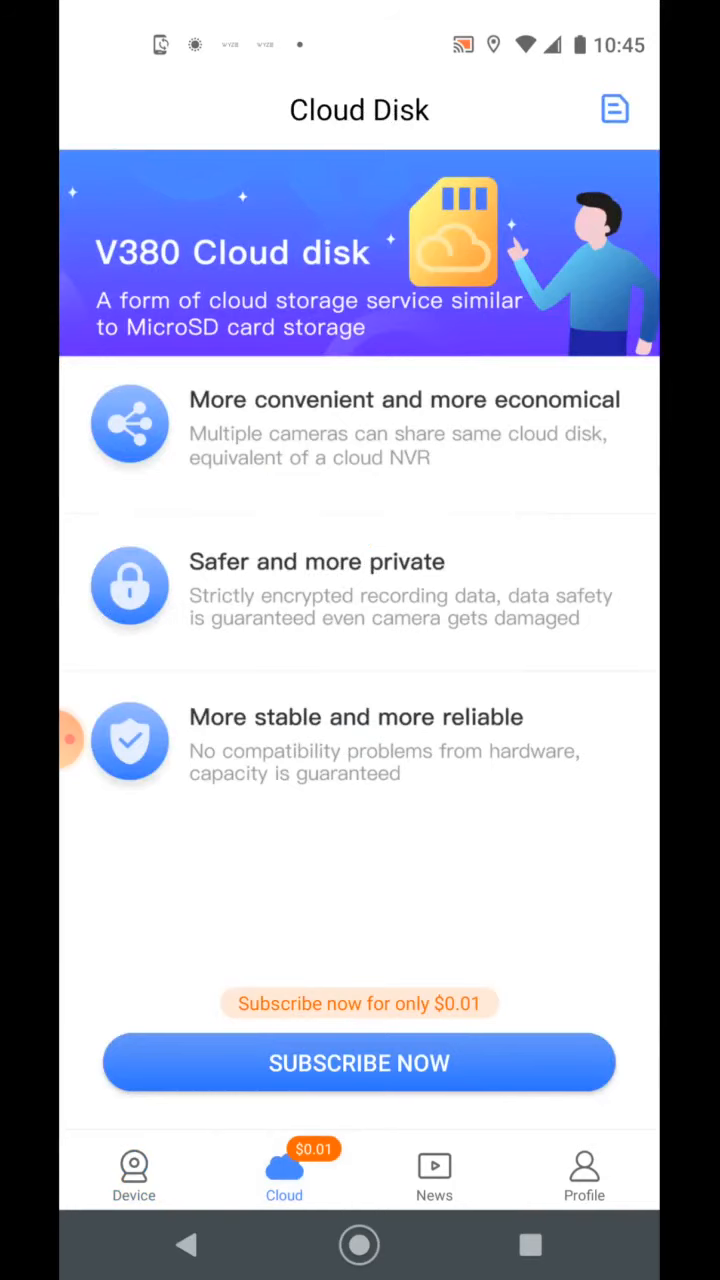
{"action": "left_click", "coordinate": [359, 1062]}
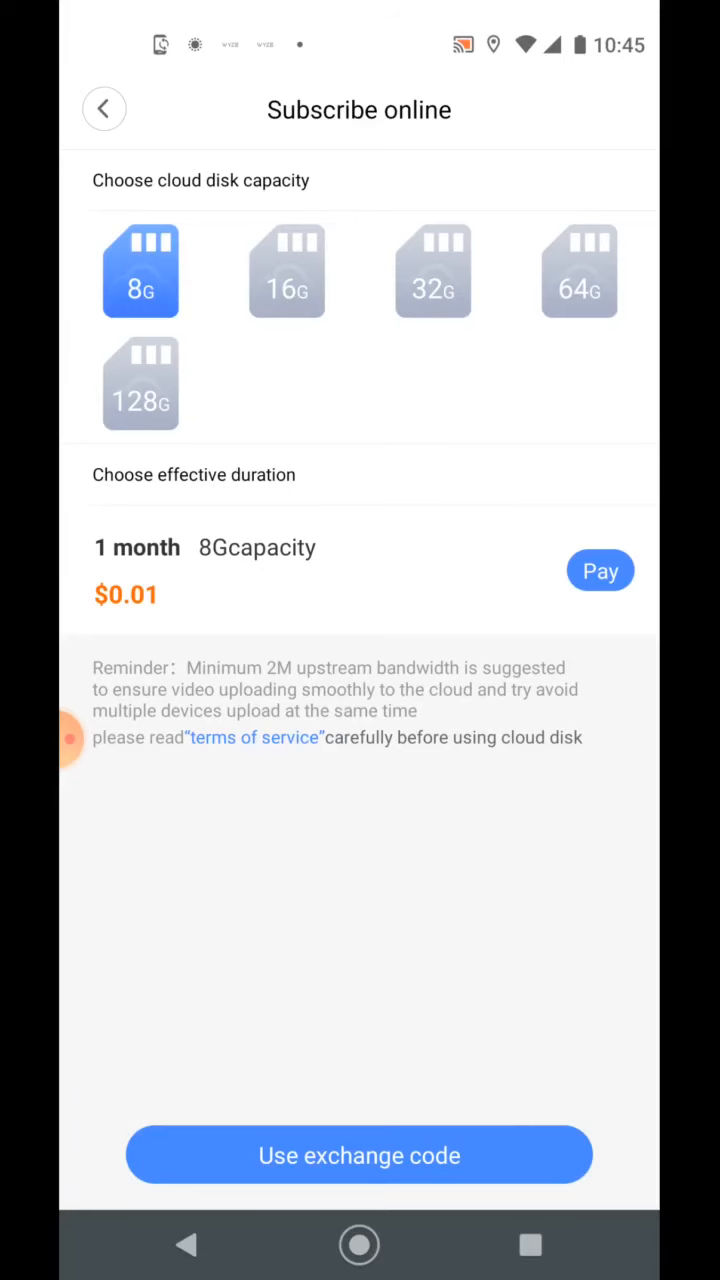
Review prices for the 16G, 32G, 64G and 128G plans, then return to the Cloud Disk overview
{"action": "left_click", "coordinate": [287, 270]}
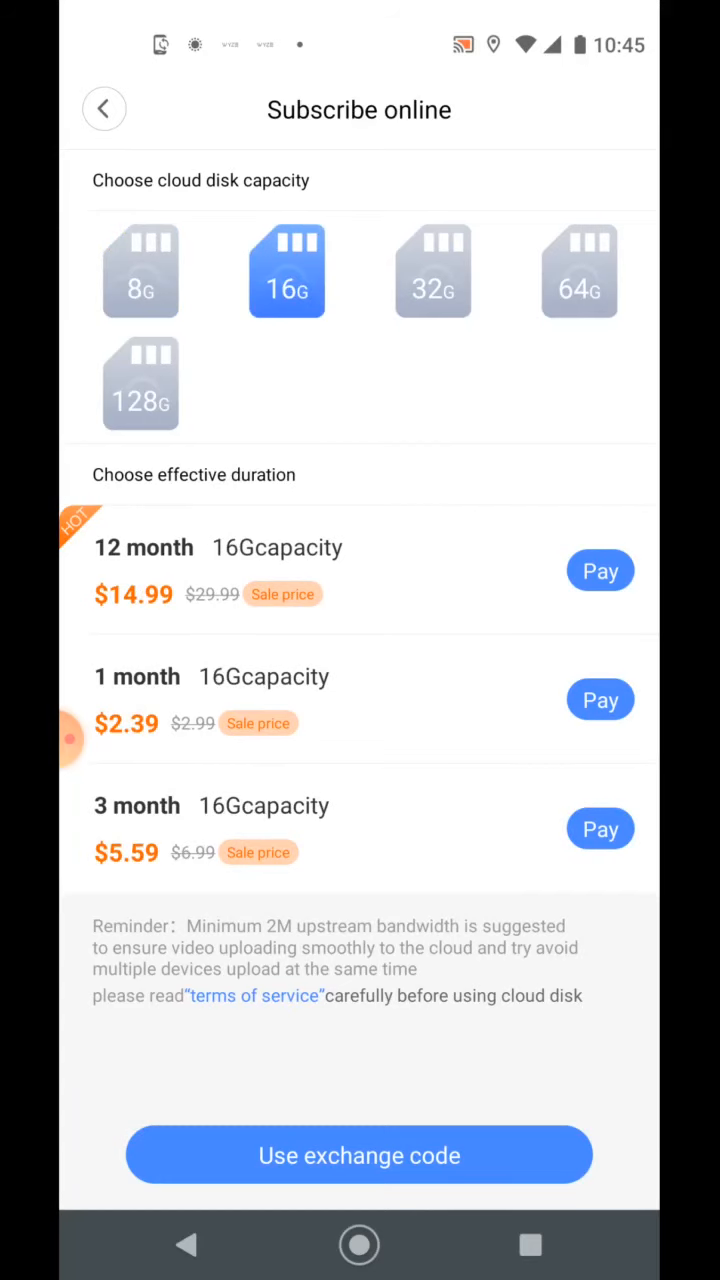
{"action": "left_click", "coordinate": [433, 270]}
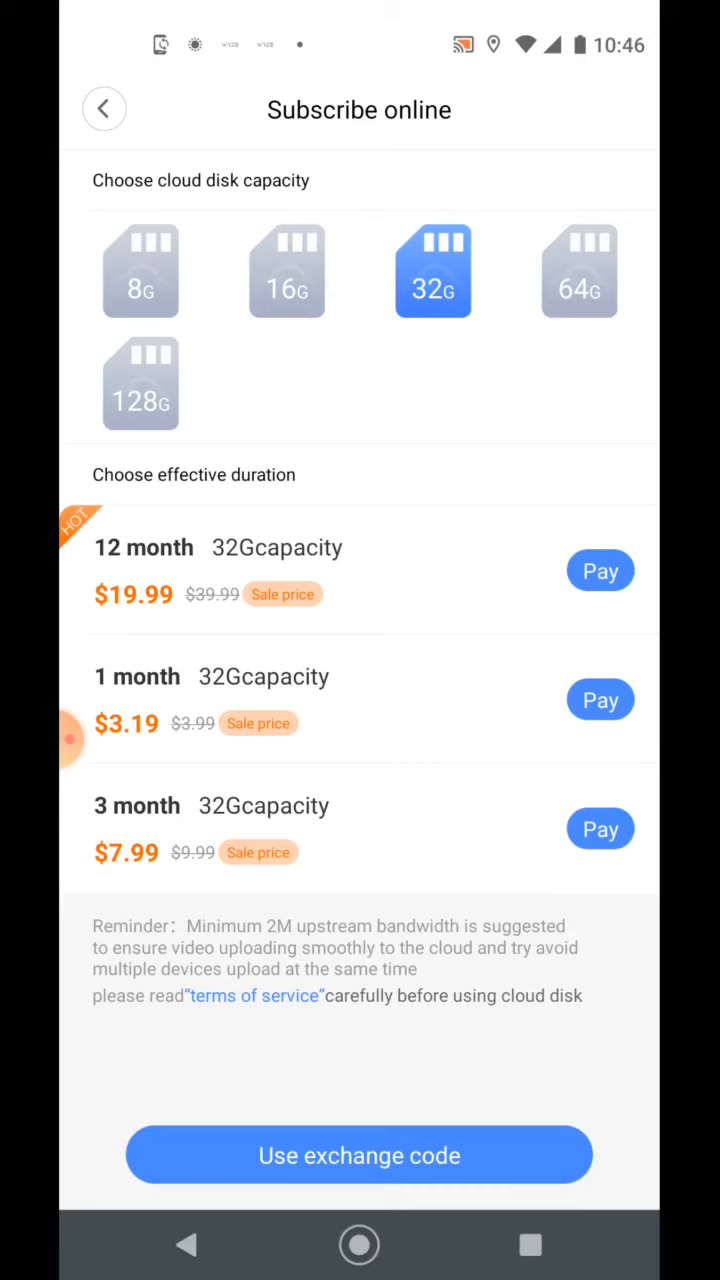
{"action": "left_click", "coordinate": [579, 270]}
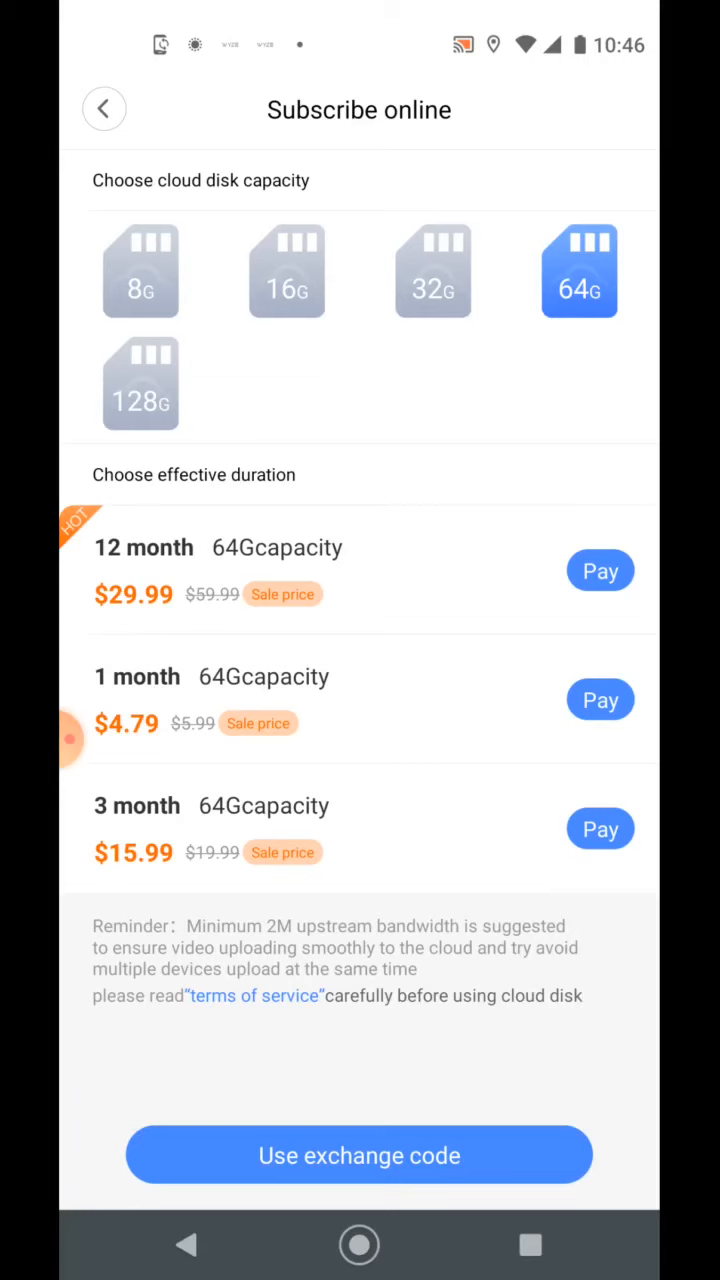
{"action": "left_click", "coordinate": [140, 383]}
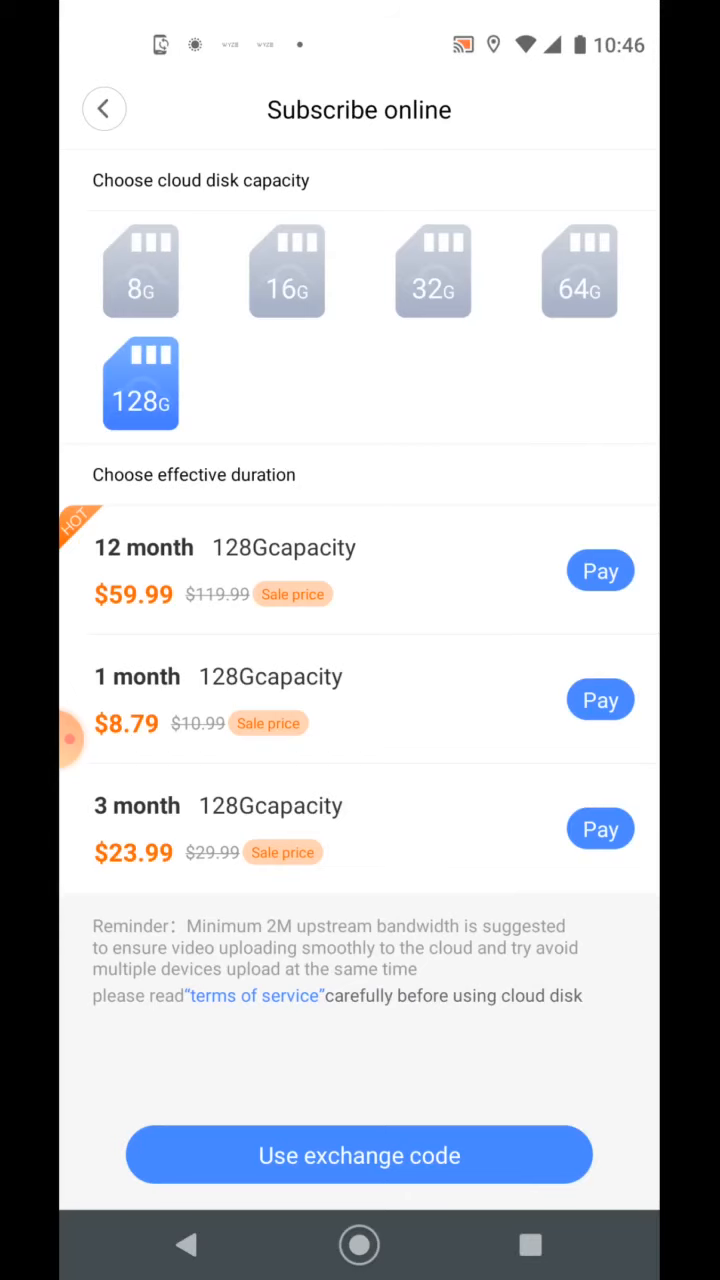
{"action": "left_click", "coordinate": [104, 109]}
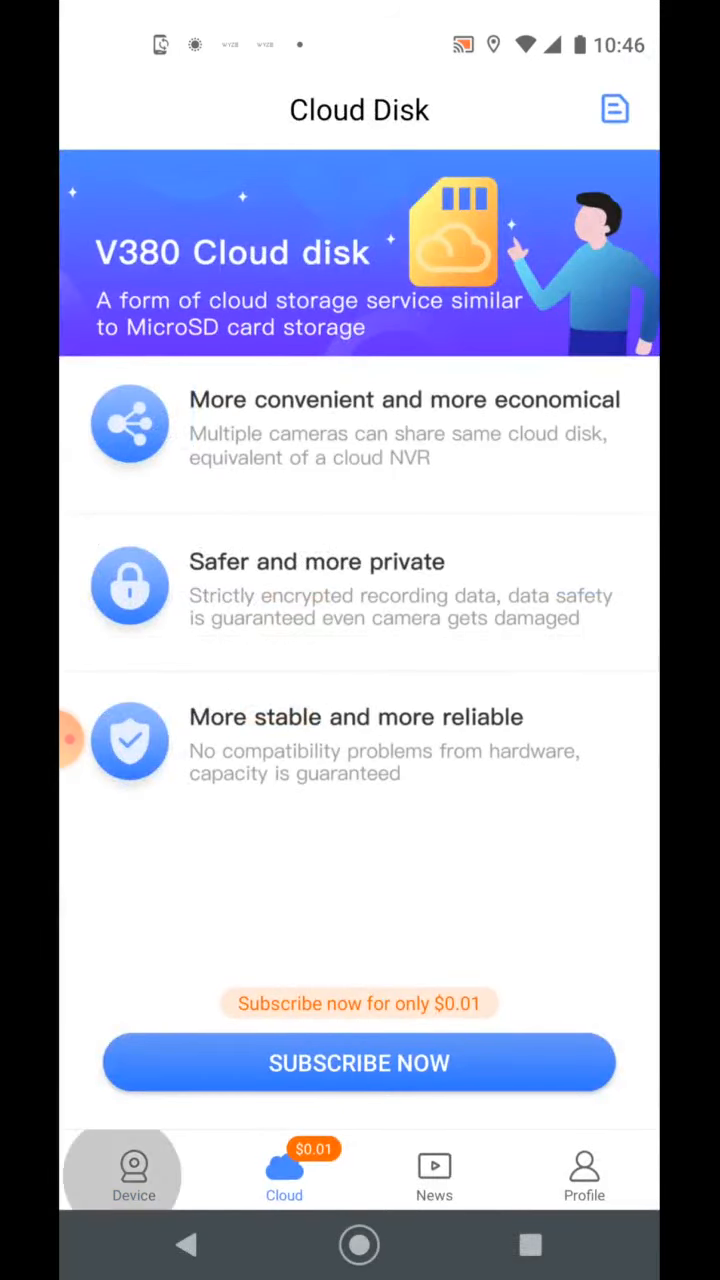
Return to the Device list and start the snoopy camera's live living-room feed
{"action": "left_click", "coordinate": [133, 1170]}
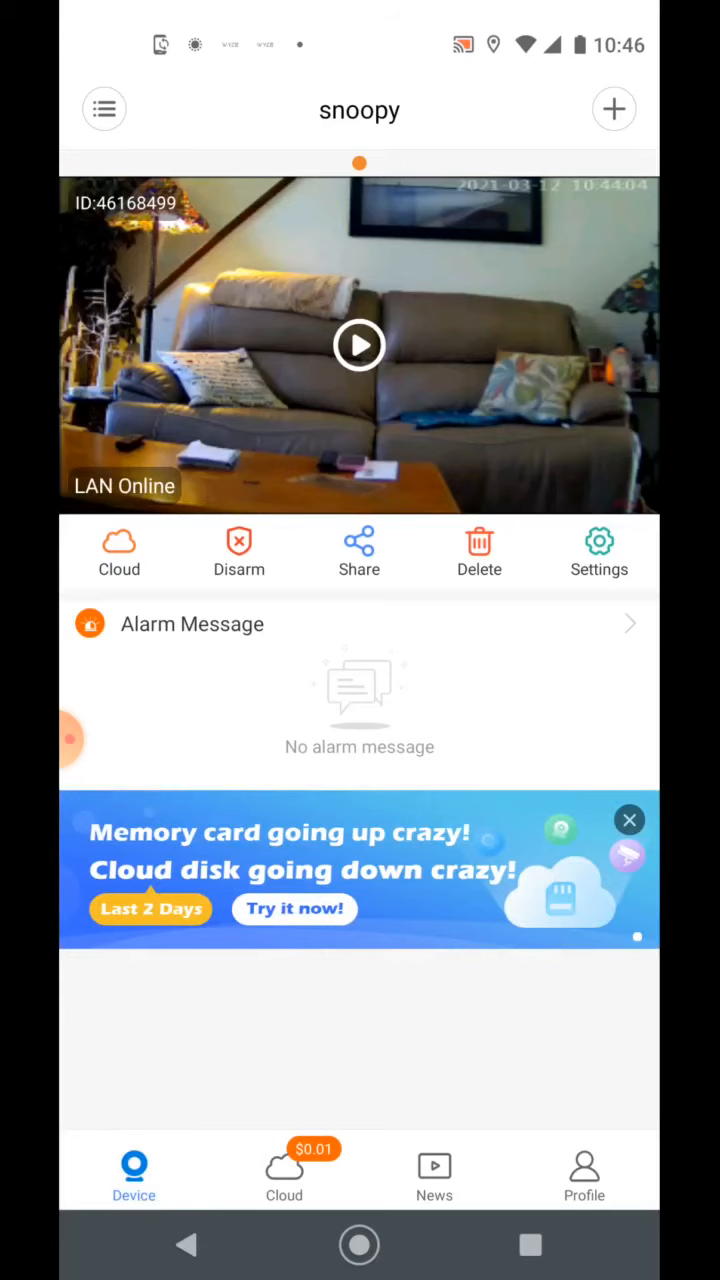
{"action": "left_click", "coordinate": [359, 550]}
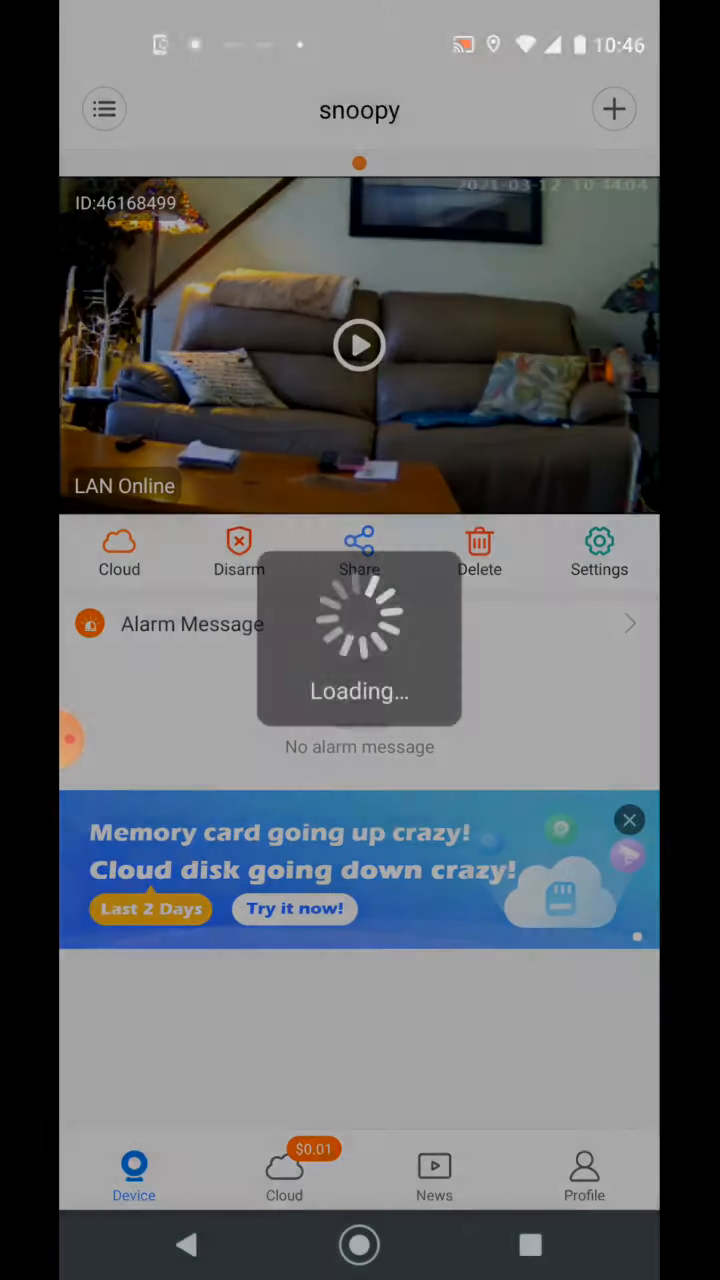
{"action": "left_click", "coordinate": [359, 345]}
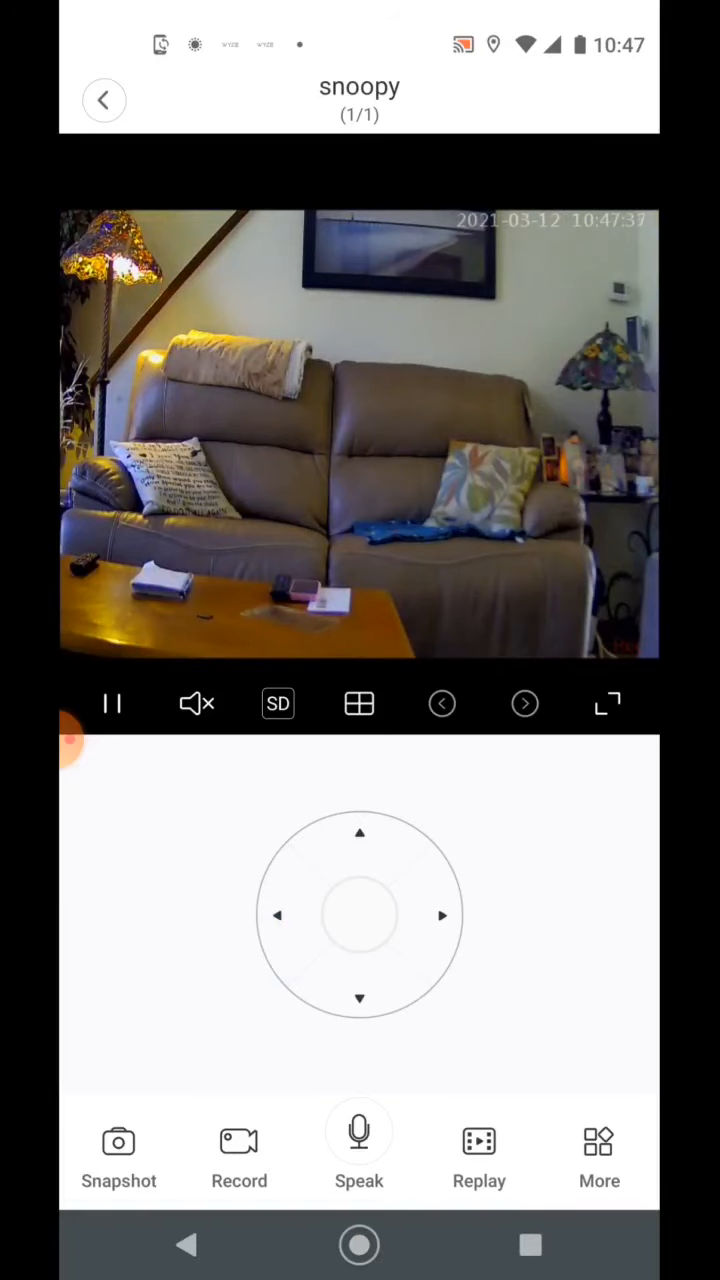
{"action": "left_click", "coordinate": [599, 1155]}
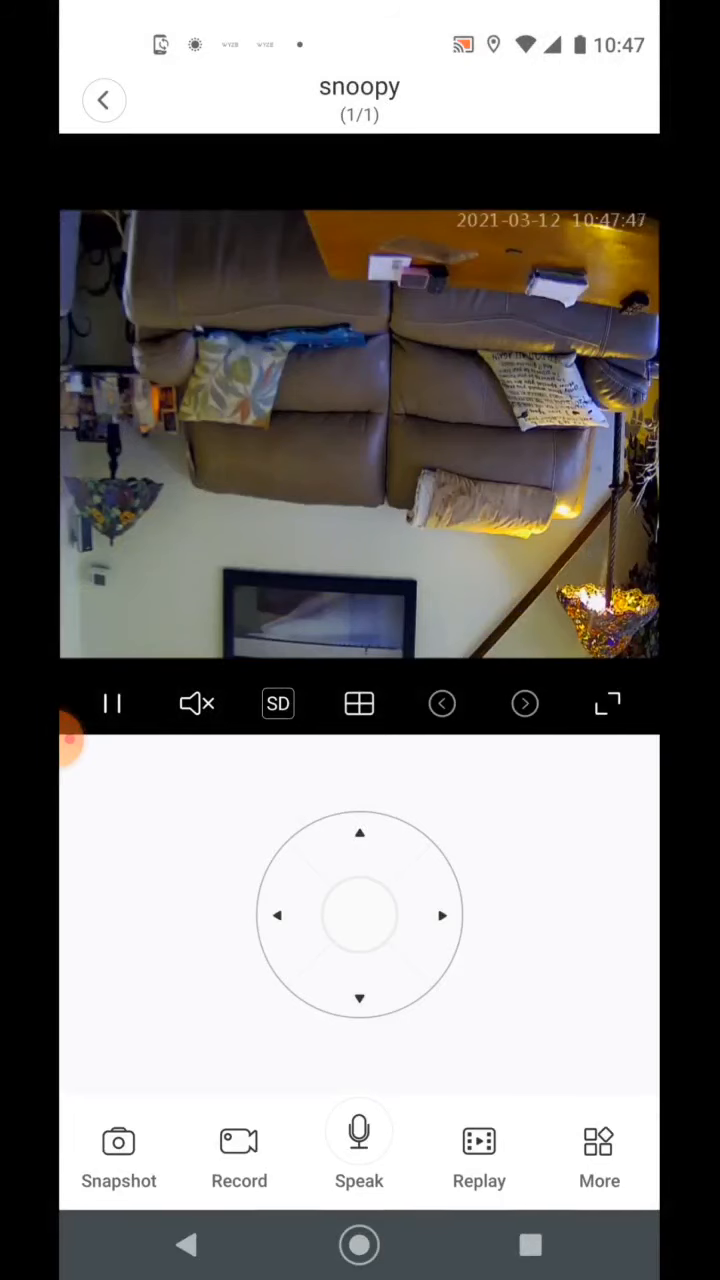
{"action": "left_click", "coordinate": [599, 1140]}
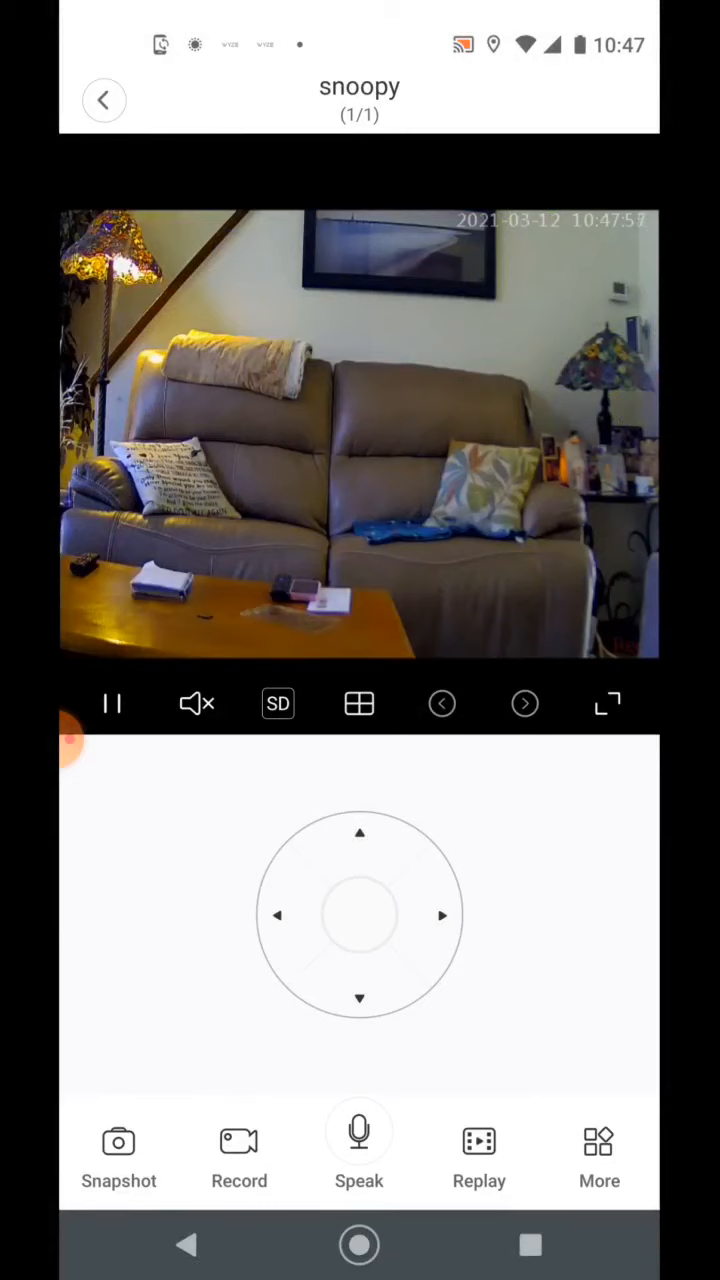
{"action": "left_click", "coordinate": [118, 1150]}
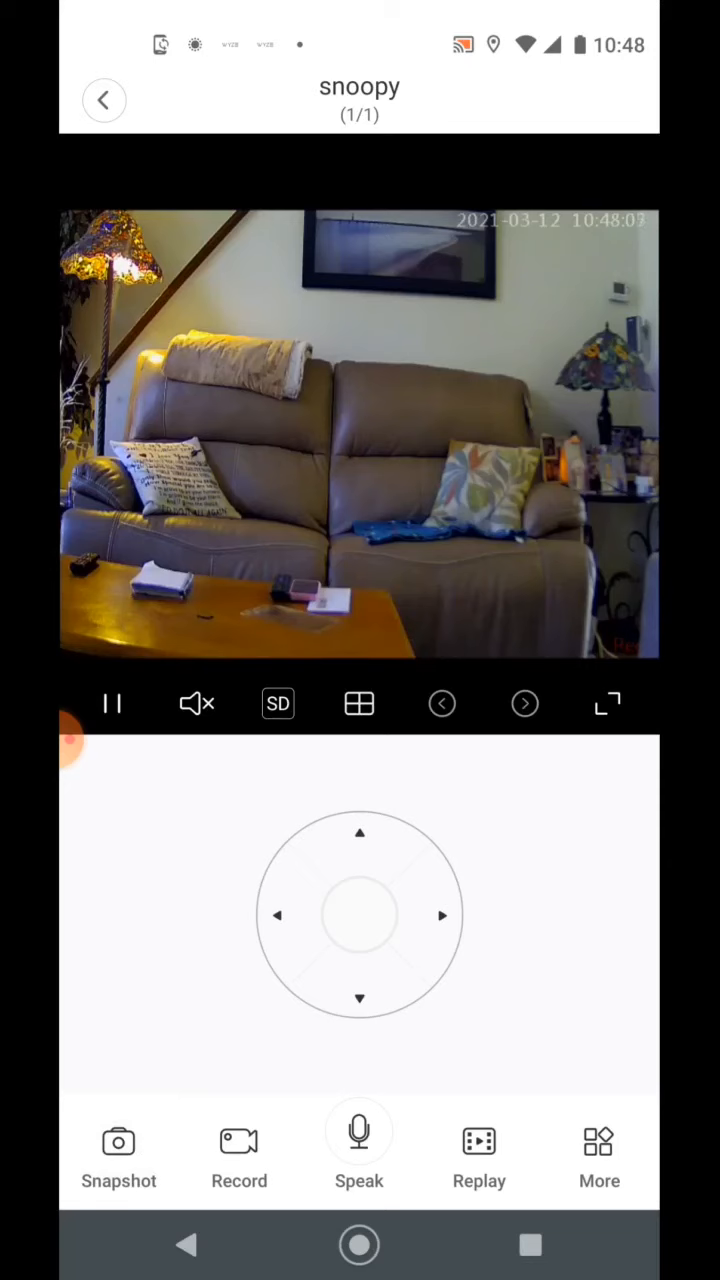
Record a short clip of the snoopy live feed and show the extra camera options
{"action": "left_click", "coordinate": [239, 1140]}
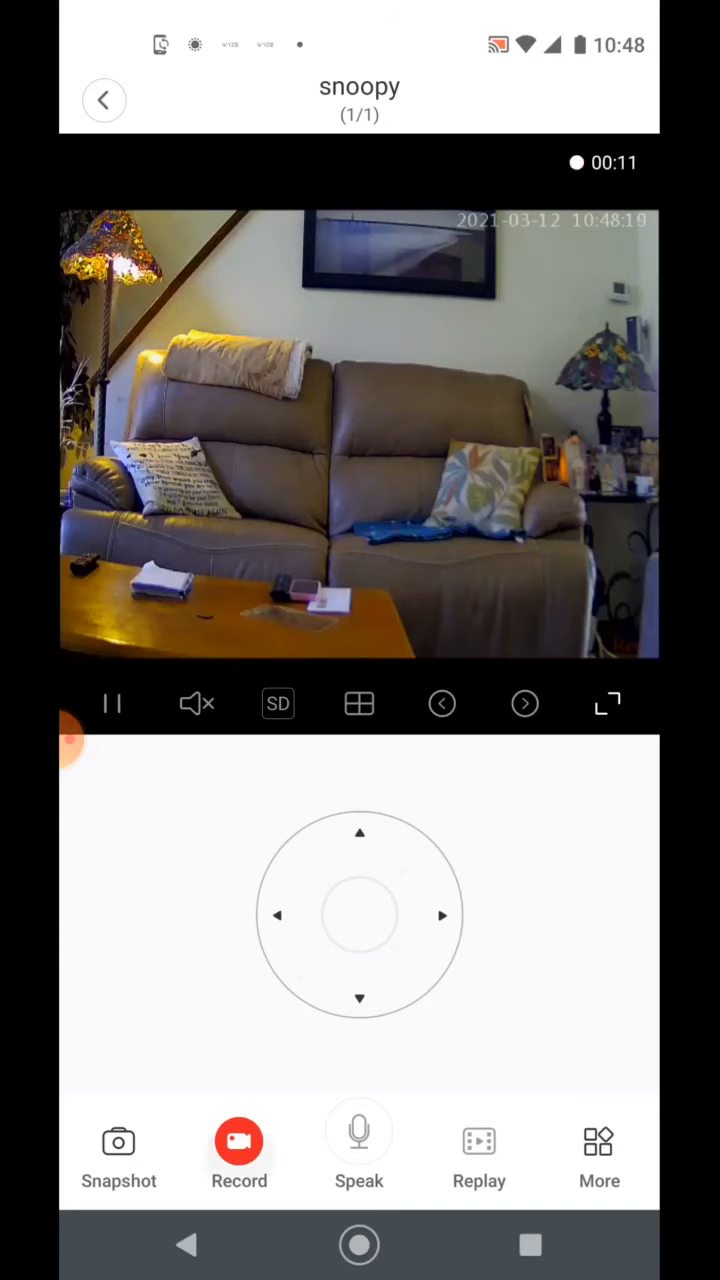
{"action": "left_click", "coordinate": [239, 1150]}
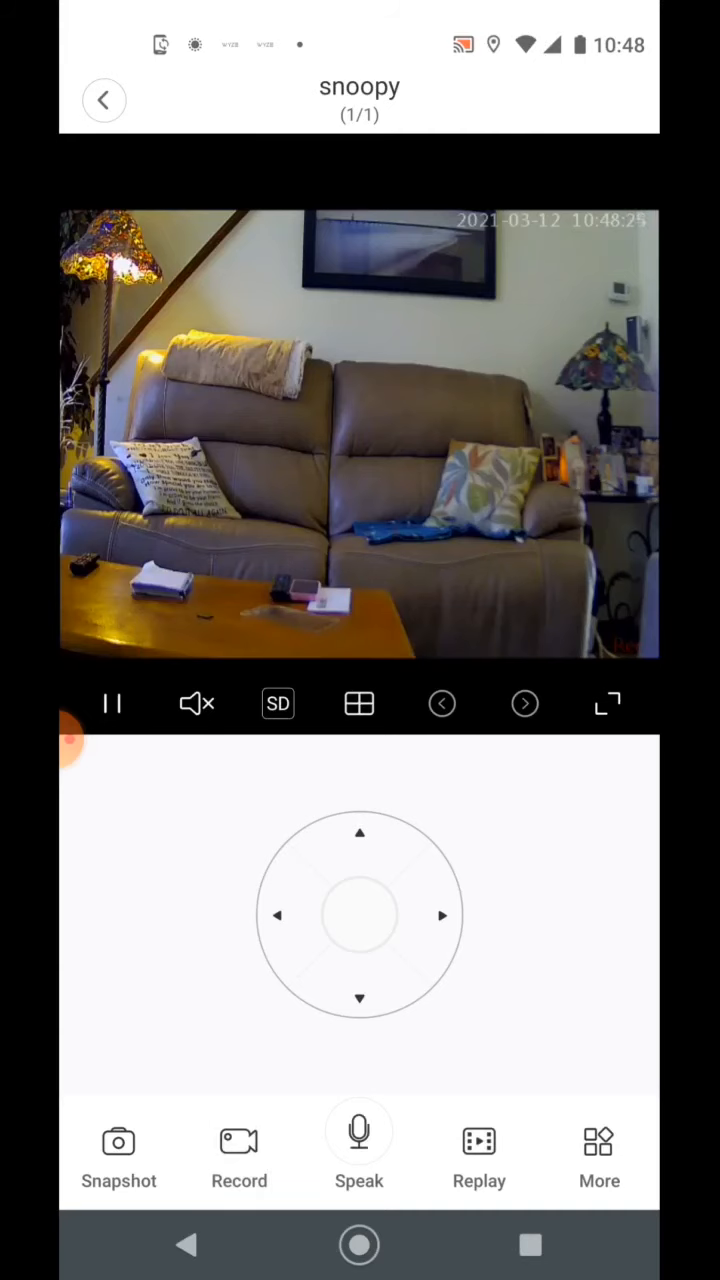
{"action": "left_click", "coordinate": [599, 1155]}
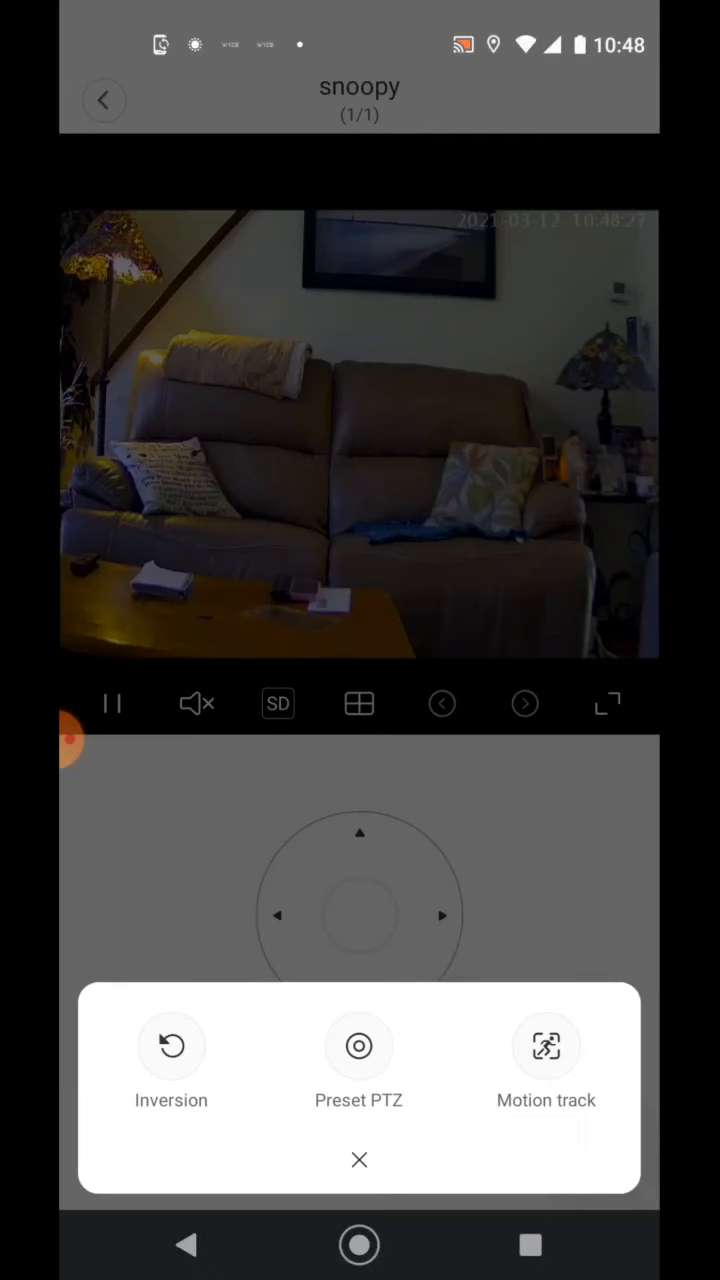
Move the camera to a saved Preset PTZ position, panning left toward the lamp and plant
{"action": "left_click", "coordinate": [359, 1060]}
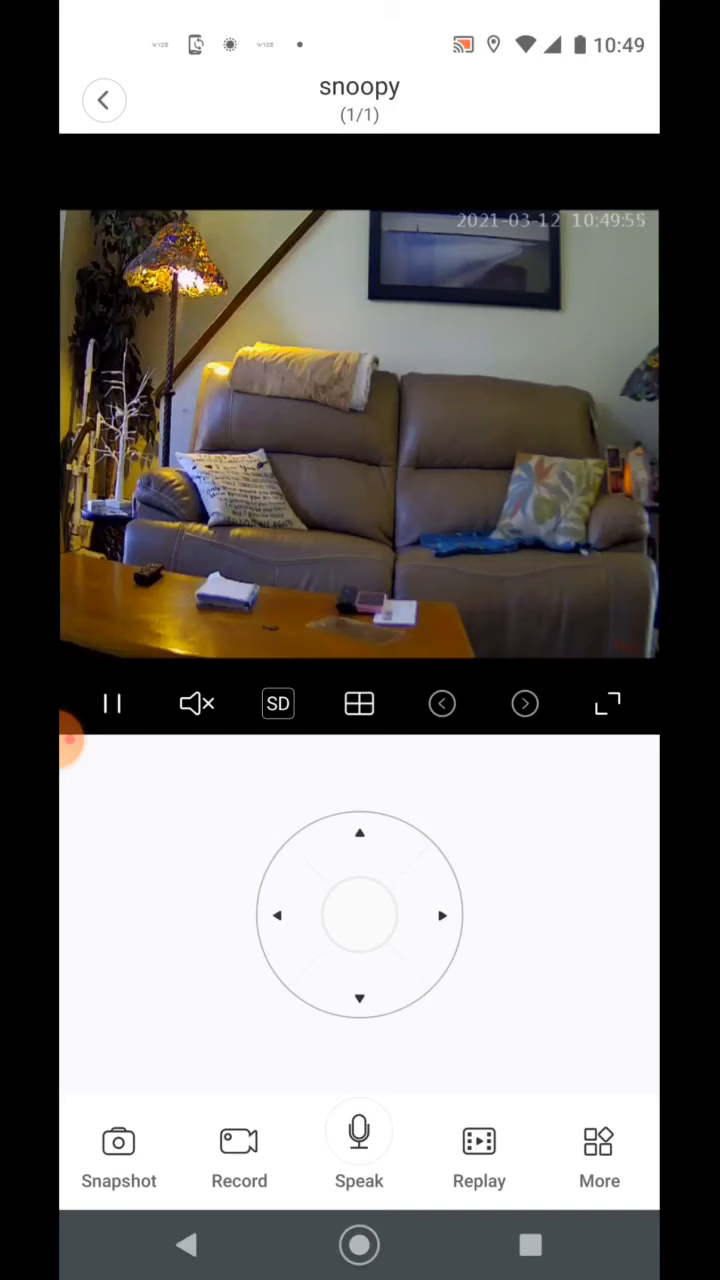
{"action": "left_click", "coordinate": [359, 1134]}
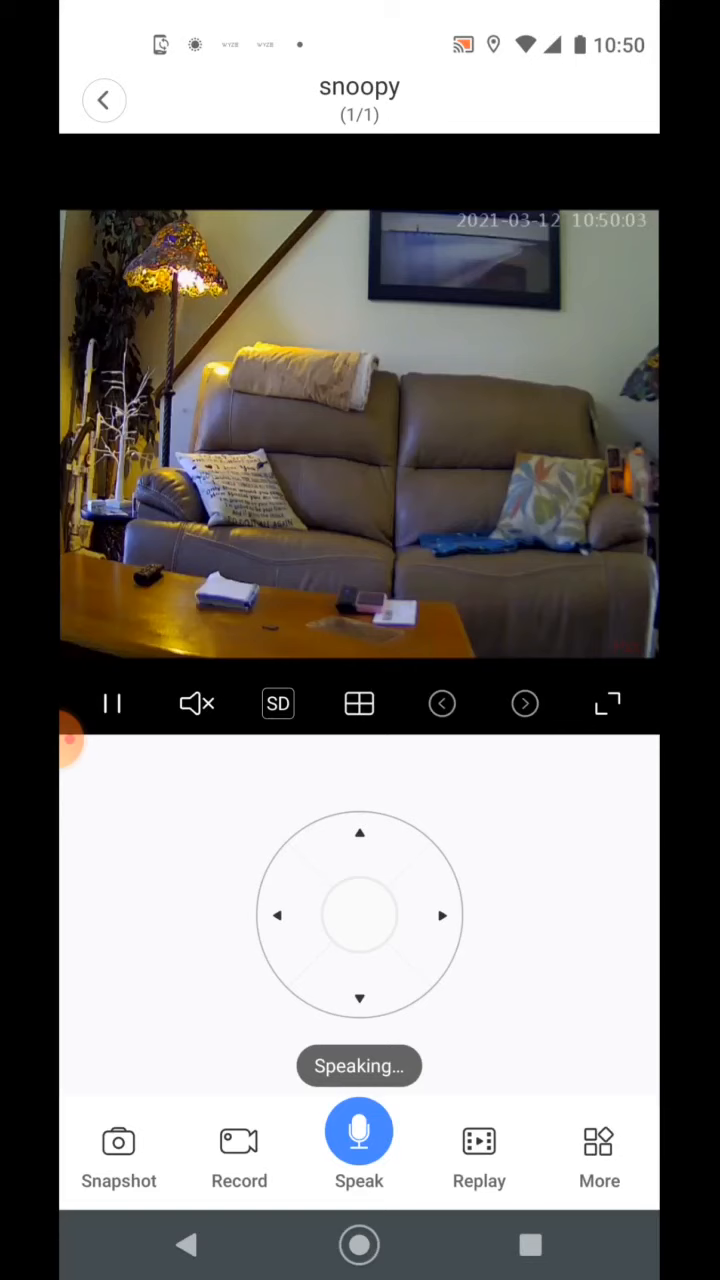
{"action": "left_click", "coordinate": [359, 1131]}
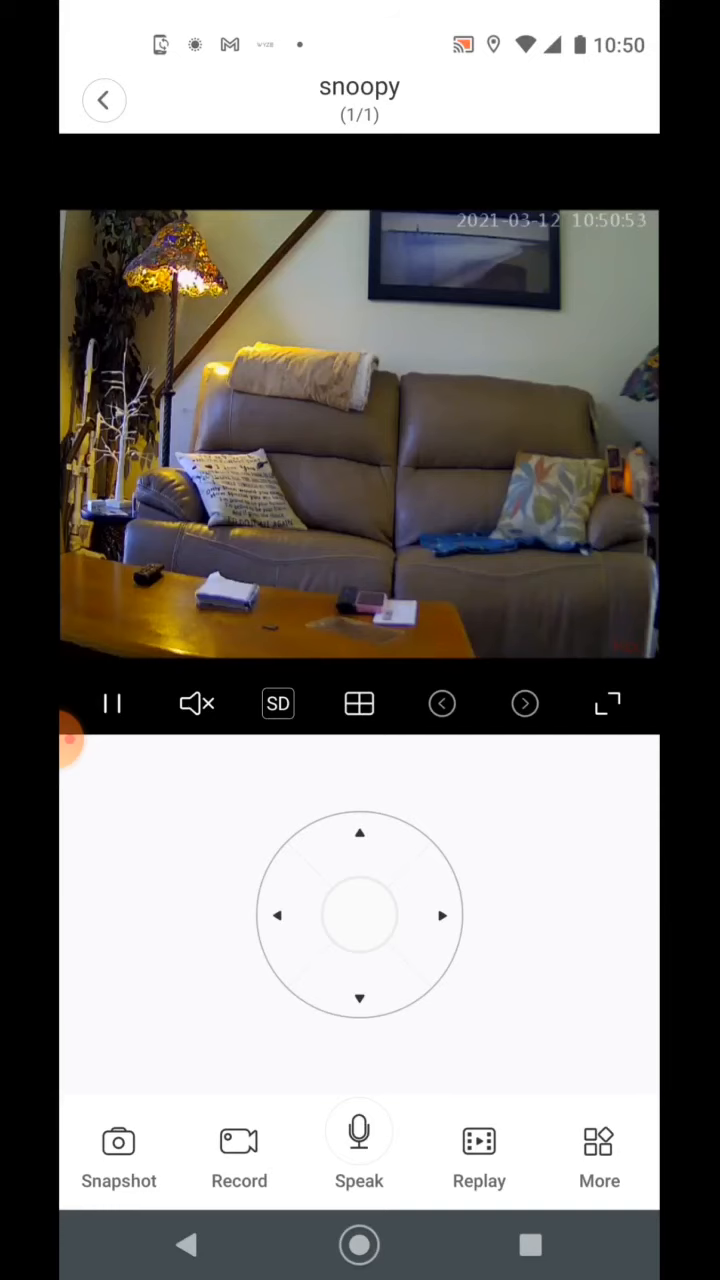
Switch the live view to the four-pane layout and back, returning to the Device page
{"action": "left_click", "coordinate": [359, 703]}
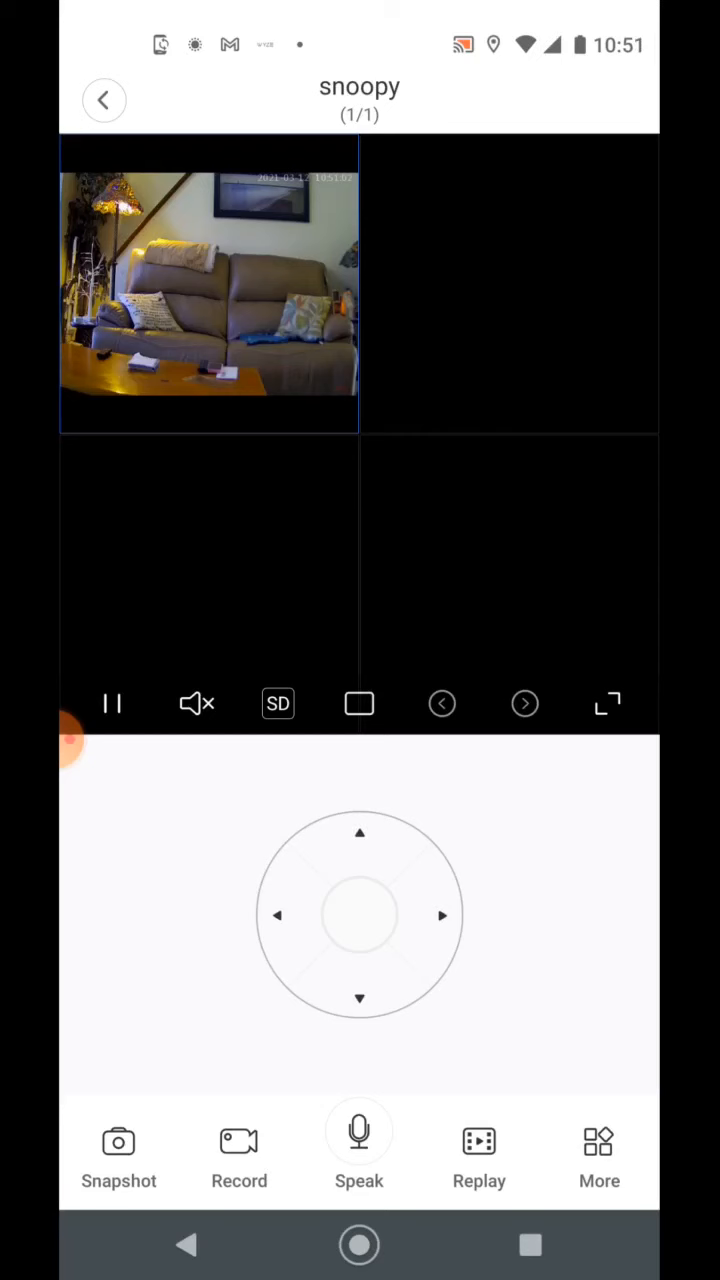
{"action": "left_click", "coordinate": [358, 703]}
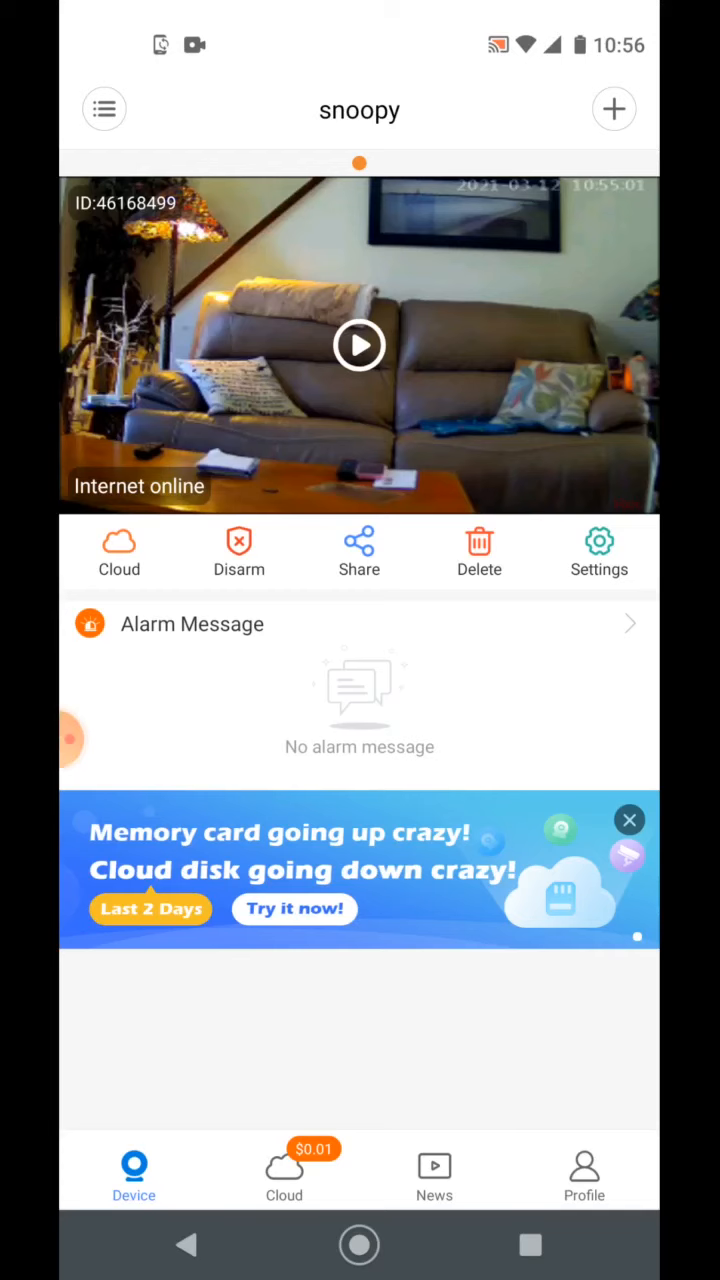
Begin adding a new device from the Device page with snoopy shown online
{"action": "left_click", "coordinate": [613, 109]}
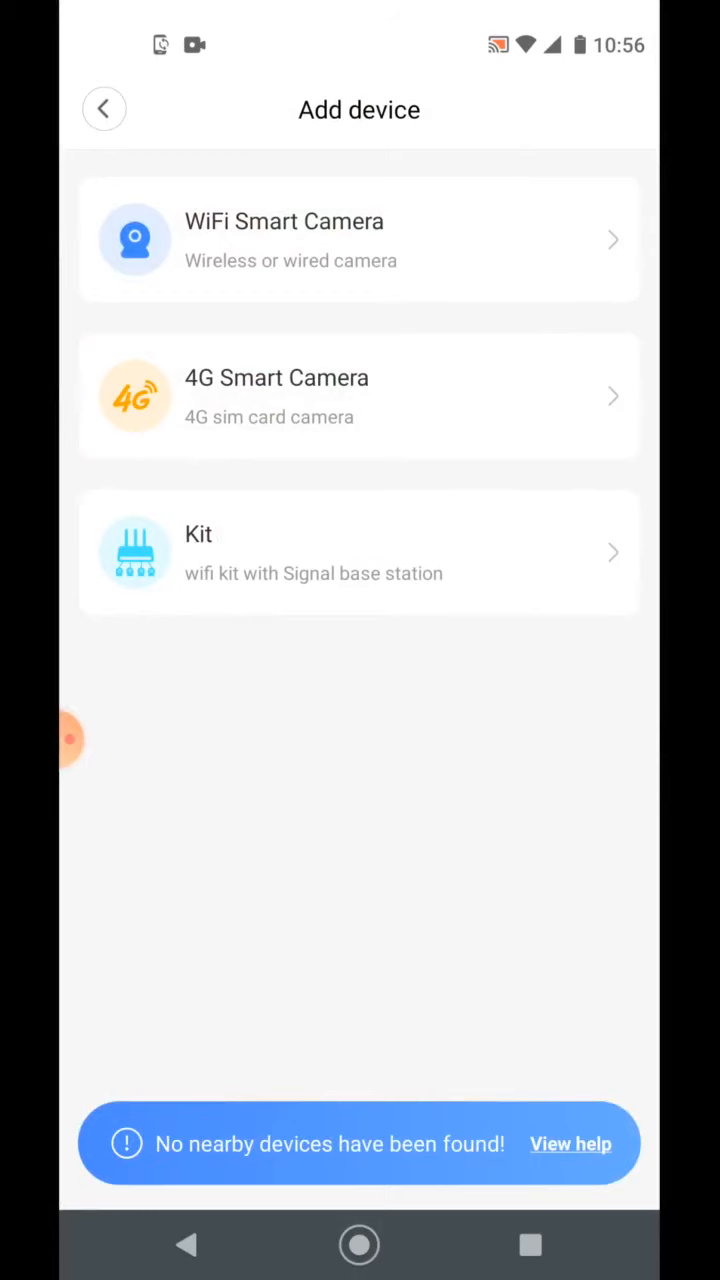
Choose WiFi Smart Camera and the WiFi smart-link connection method
{"action": "left_click", "coordinate": [359, 240]}
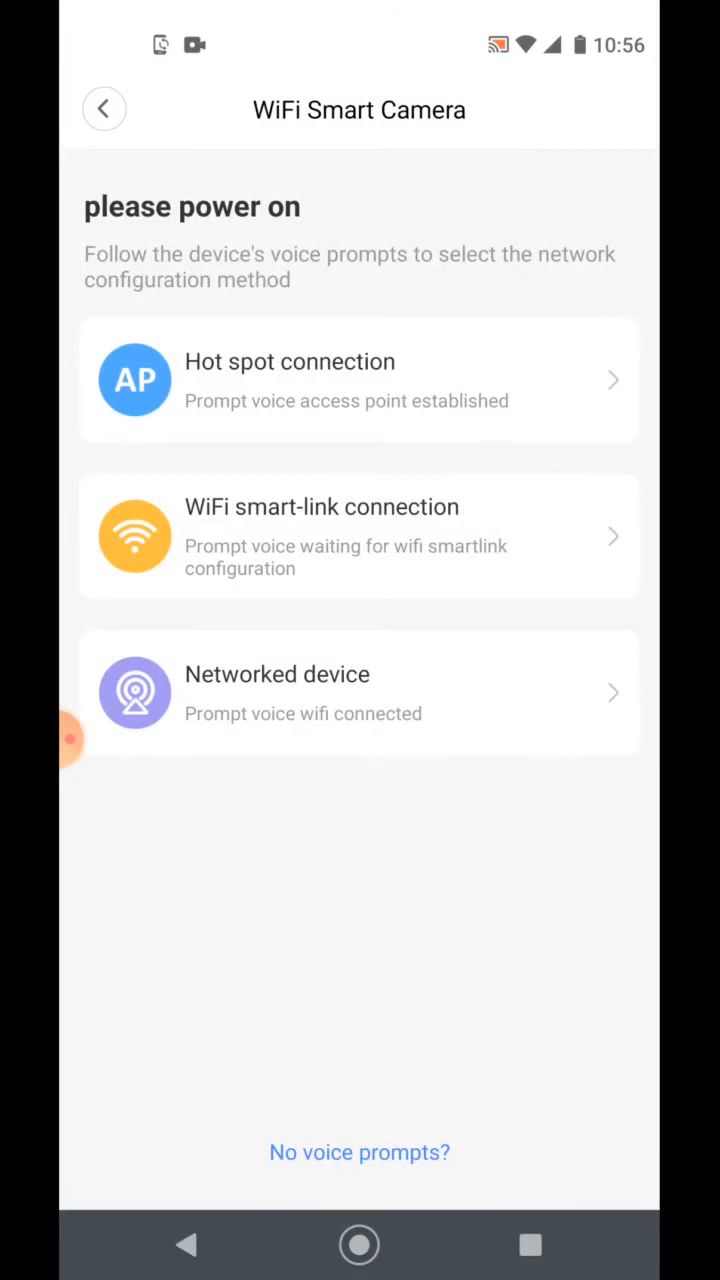
{"action": "left_click", "coordinate": [359, 535]}
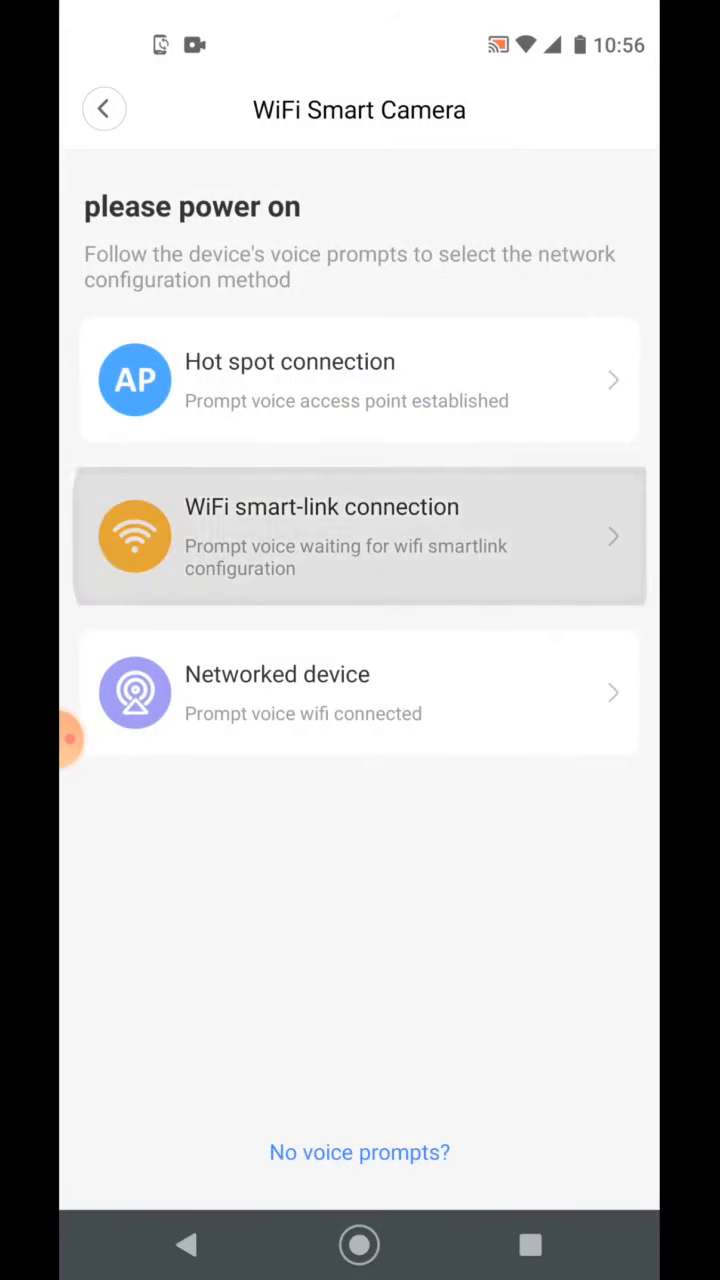
Confirm the camera power-on step, reaching the form with cardealerjoe-2G and its password filled
{"action": "left_click", "coordinate": [359, 536]}
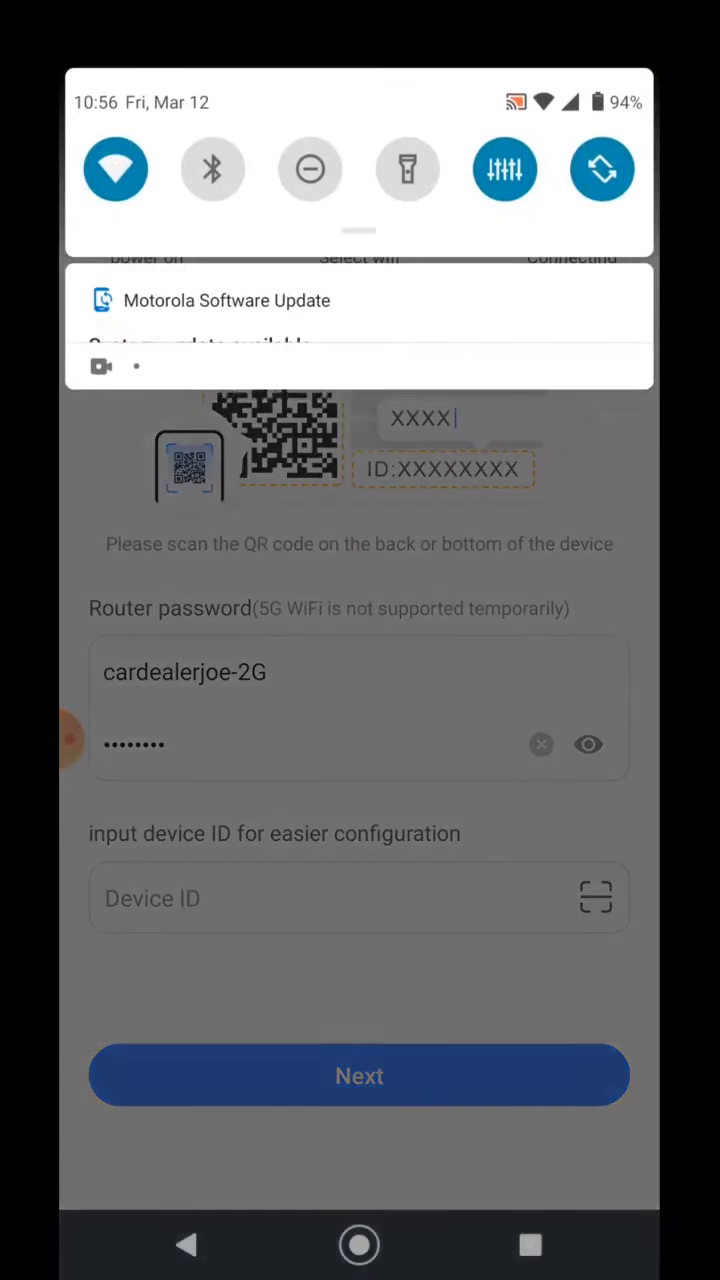
Toggle the phone's Wi-Fi, verify cardealerjoe-2G is connected, and return to the camera setup
{"action": "left_click", "coordinate": [115, 168]}
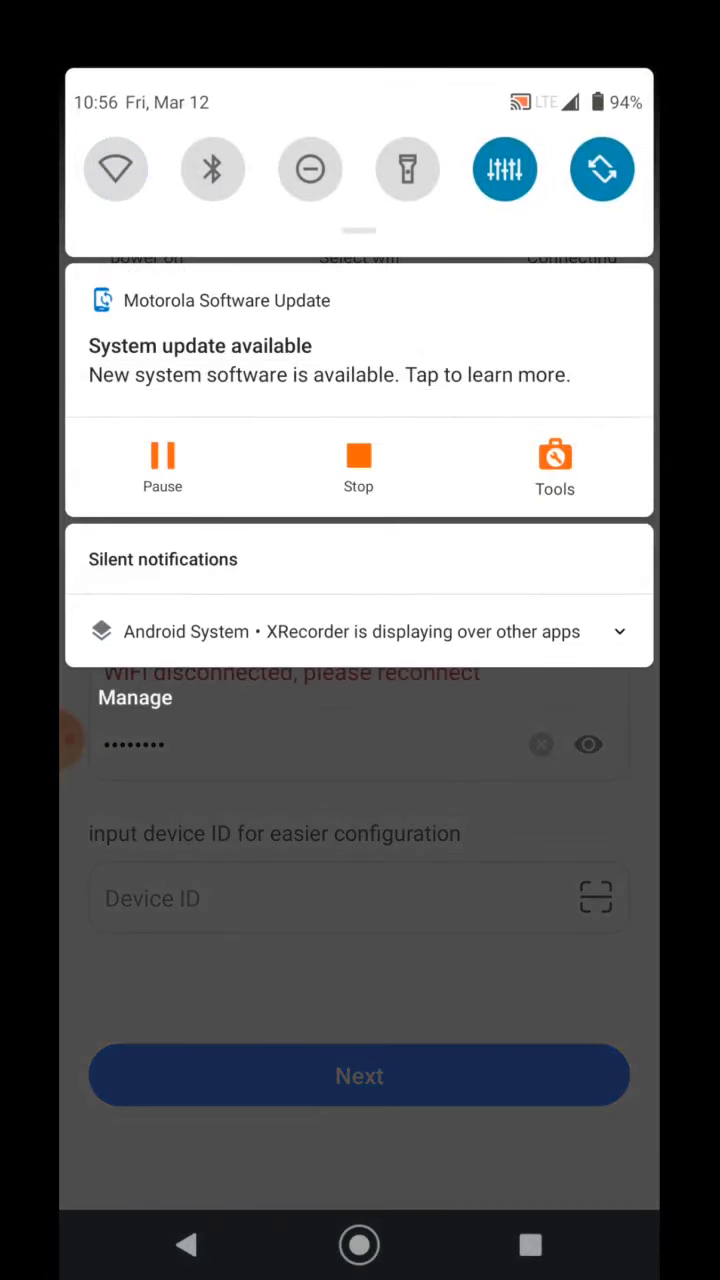
{"action": "left_click", "coordinate": [619, 631]}
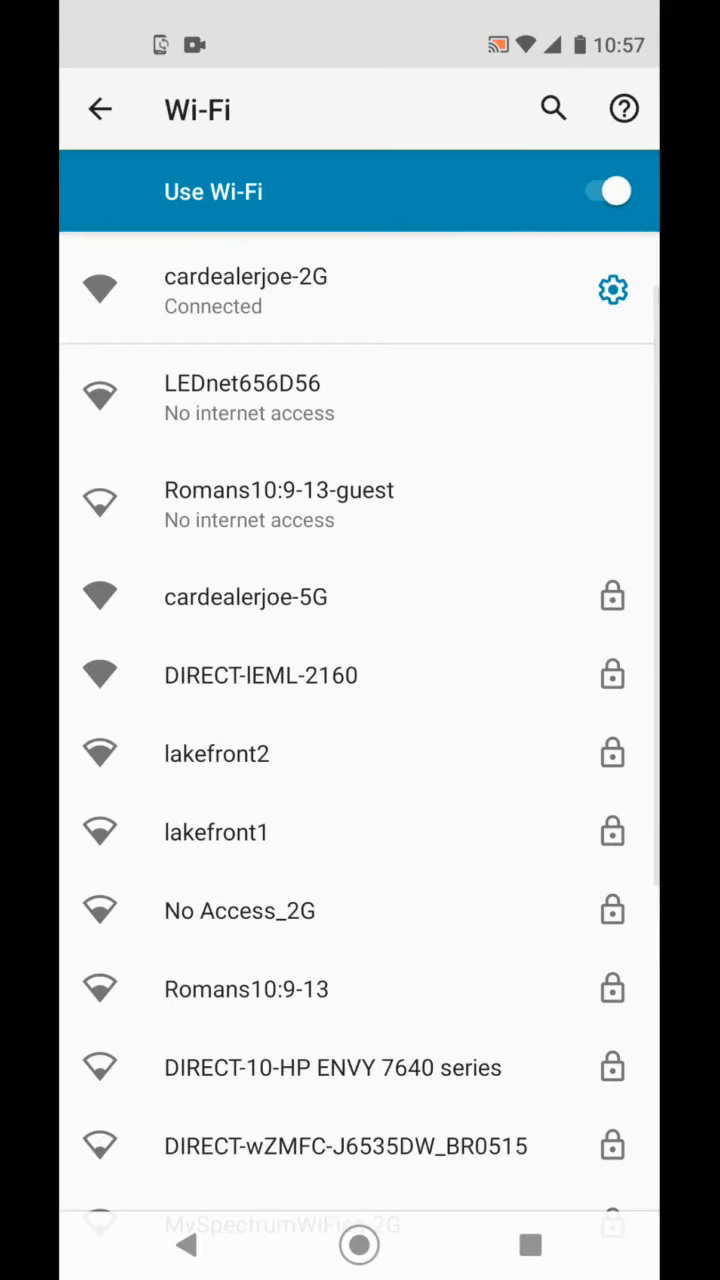
{"action": "left_click", "coordinate": [99, 109]}
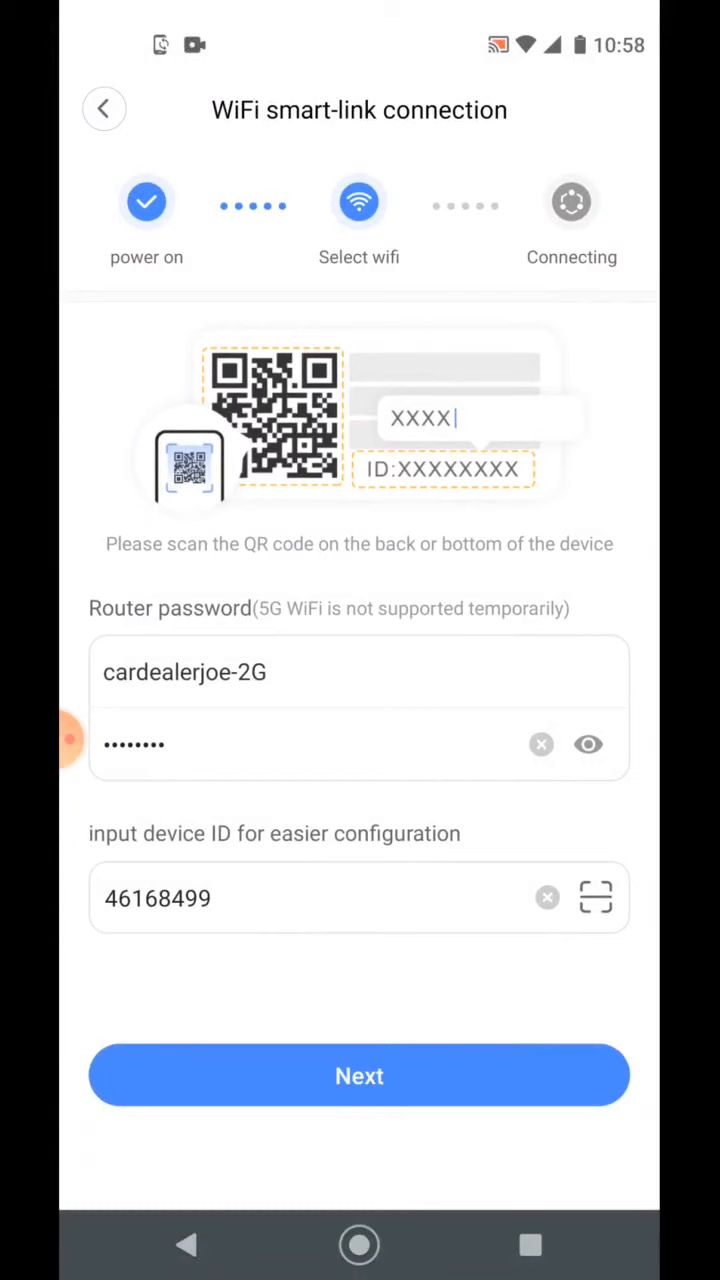
Submit the network details and let the camera connect until setup reports Completed
{"action": "left_click", "coordinate": [359, 1075]}
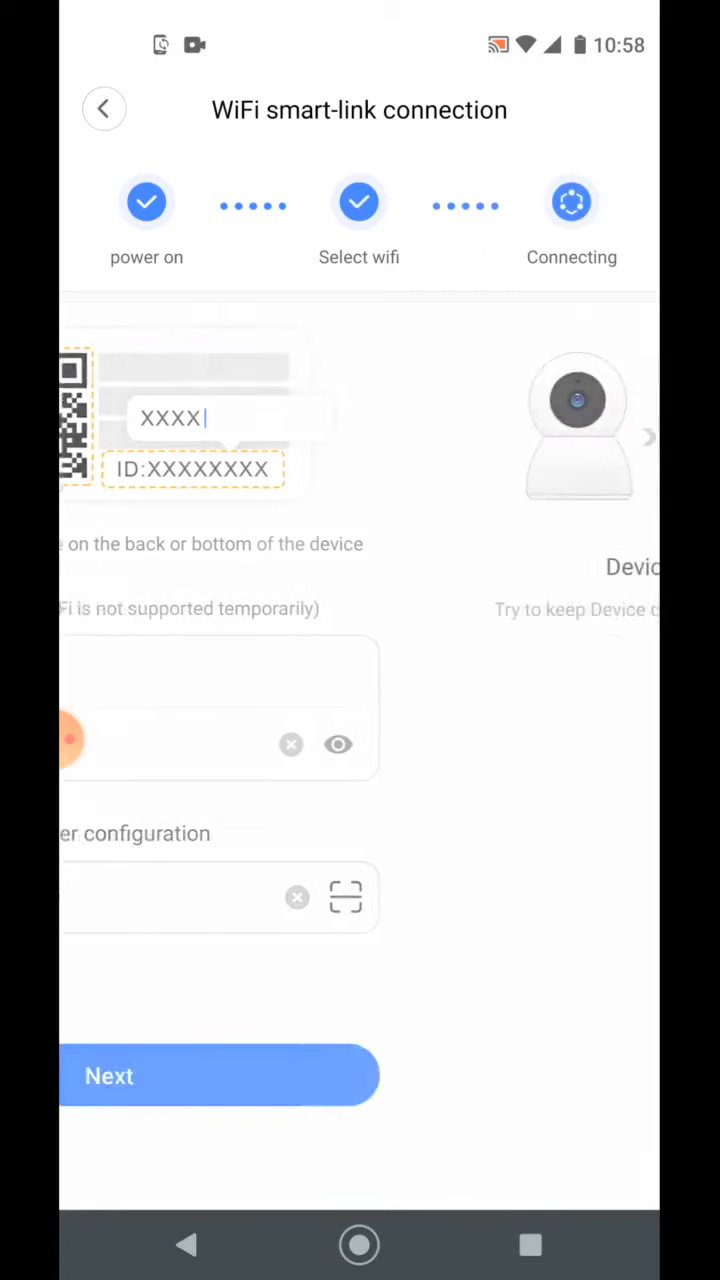
{"action": "left_click", "coordinate": [218, 1075]}
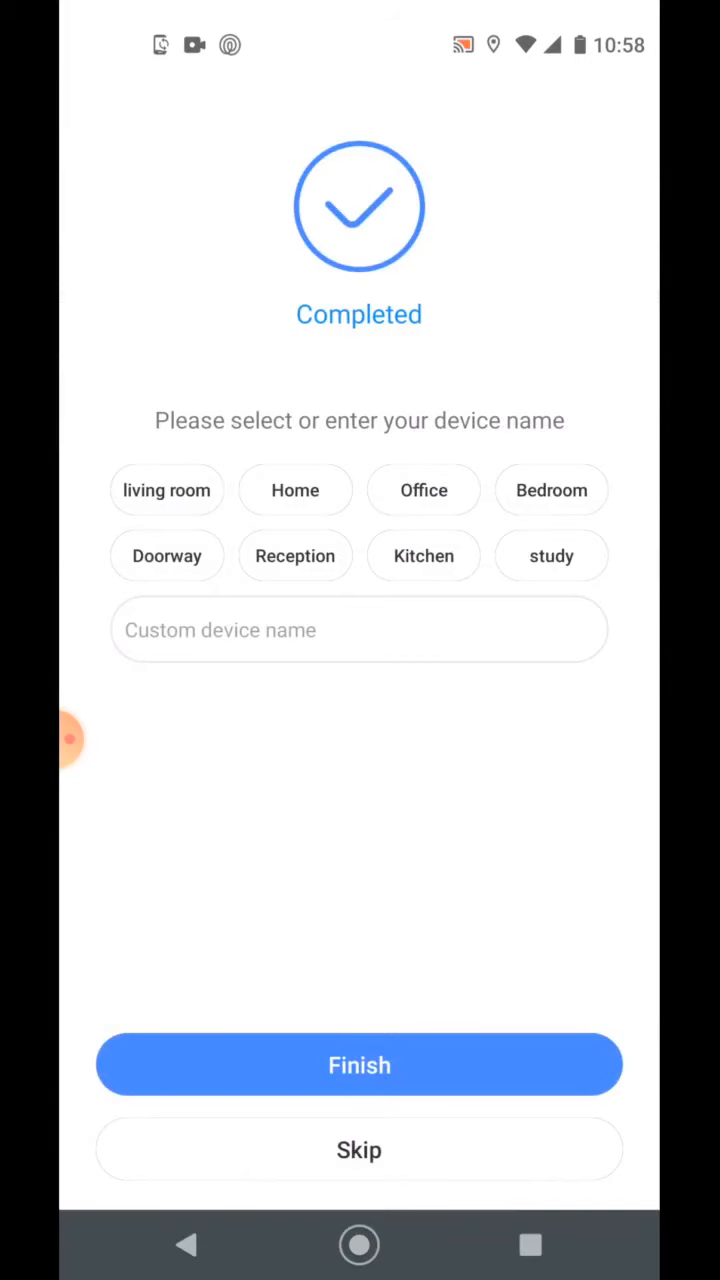
Name the new device 'test camera' and finish adding it to the device list
{"action": "left_click", "coordinate": [359, 629]}
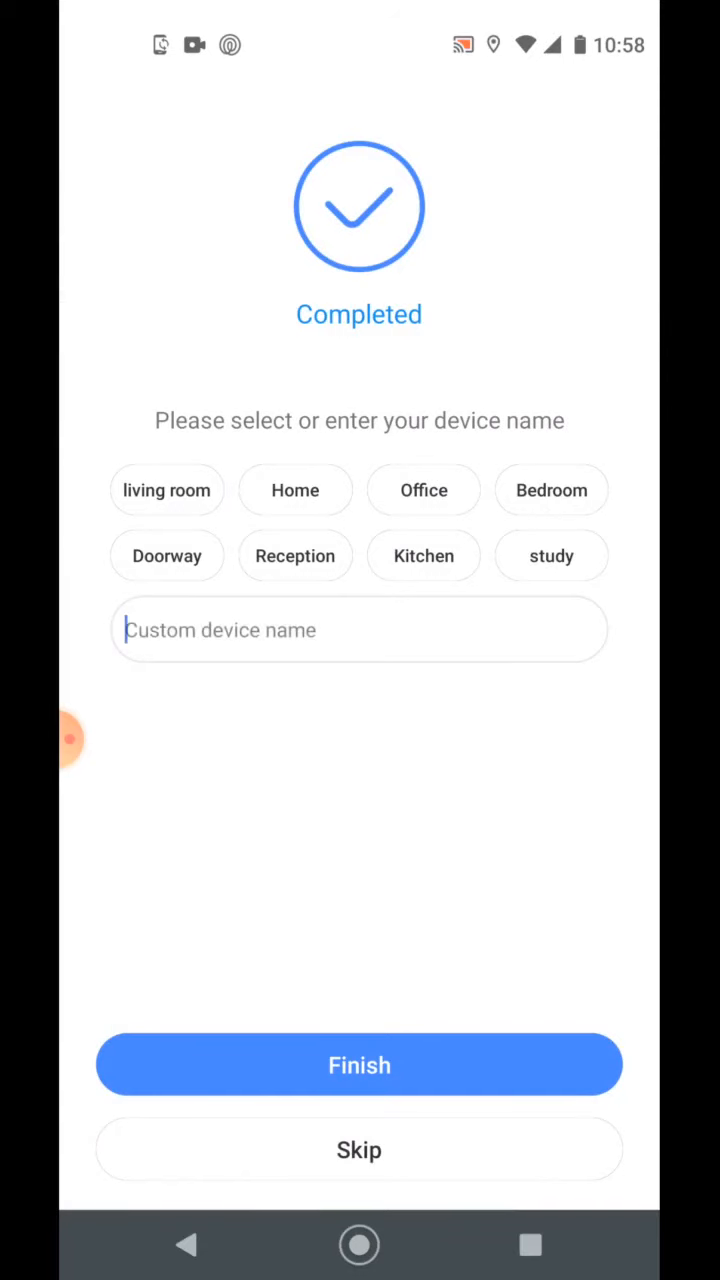
{"action": "type", "text": "test camer"}
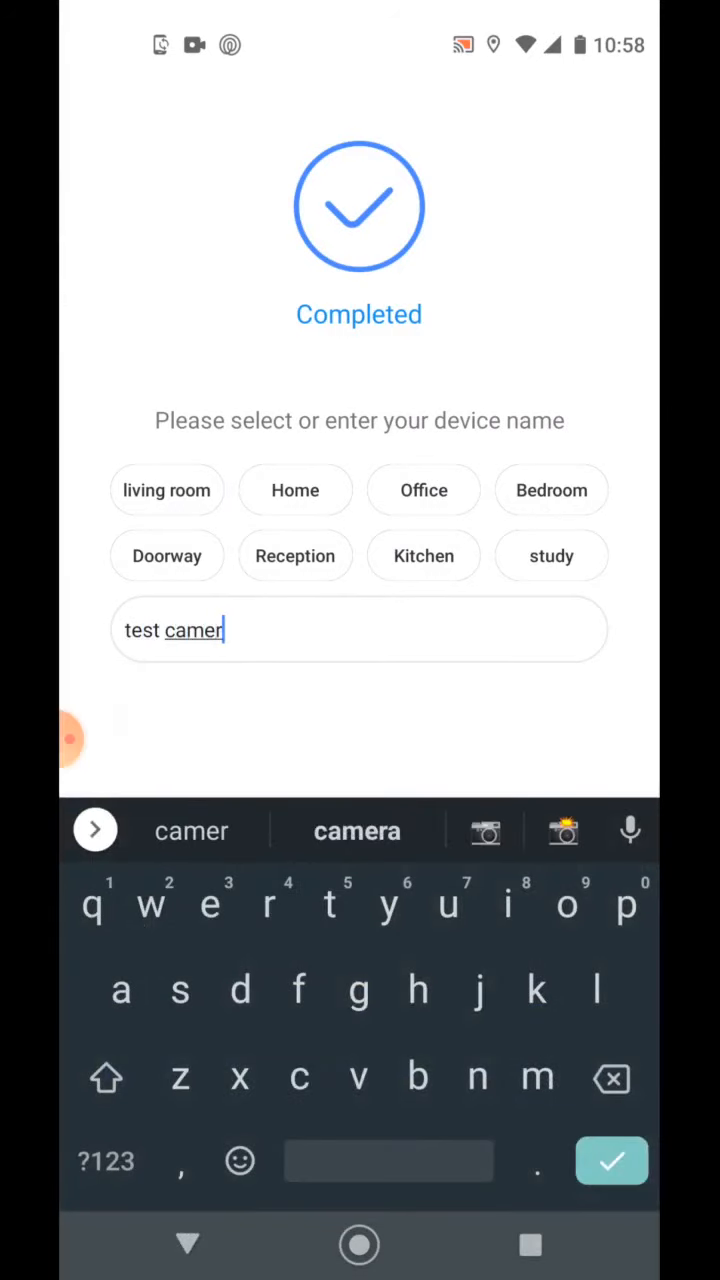
{"action": "left_click", "coordinate": [357, 830]}
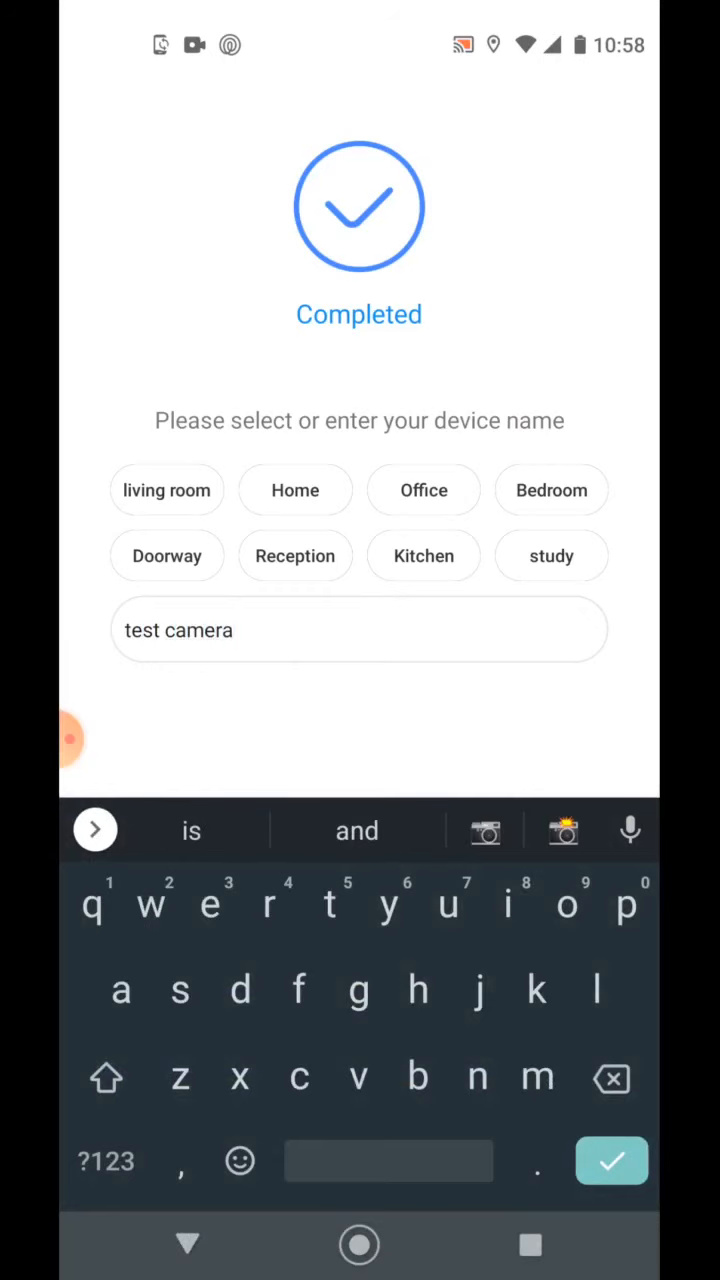
{"action": "left_click", "coordinate": [611, 1160]}
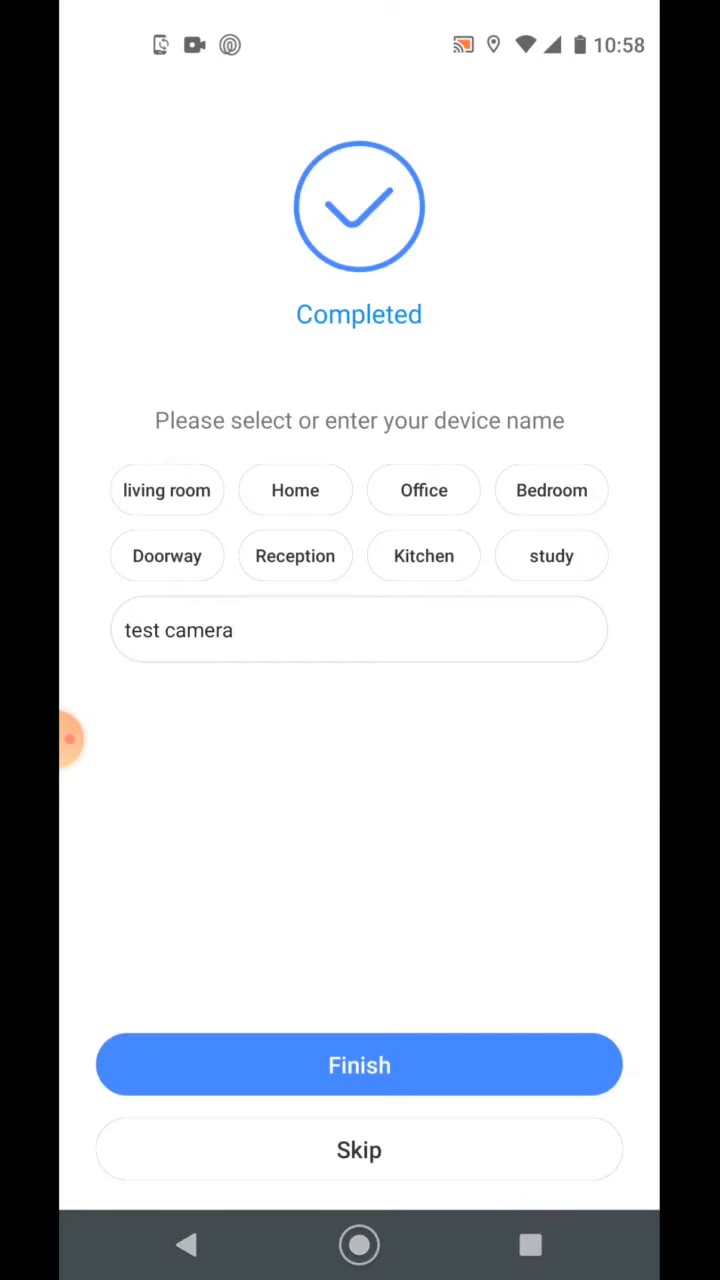
{"action": "left_click", "coordinate": [359, 1064]}
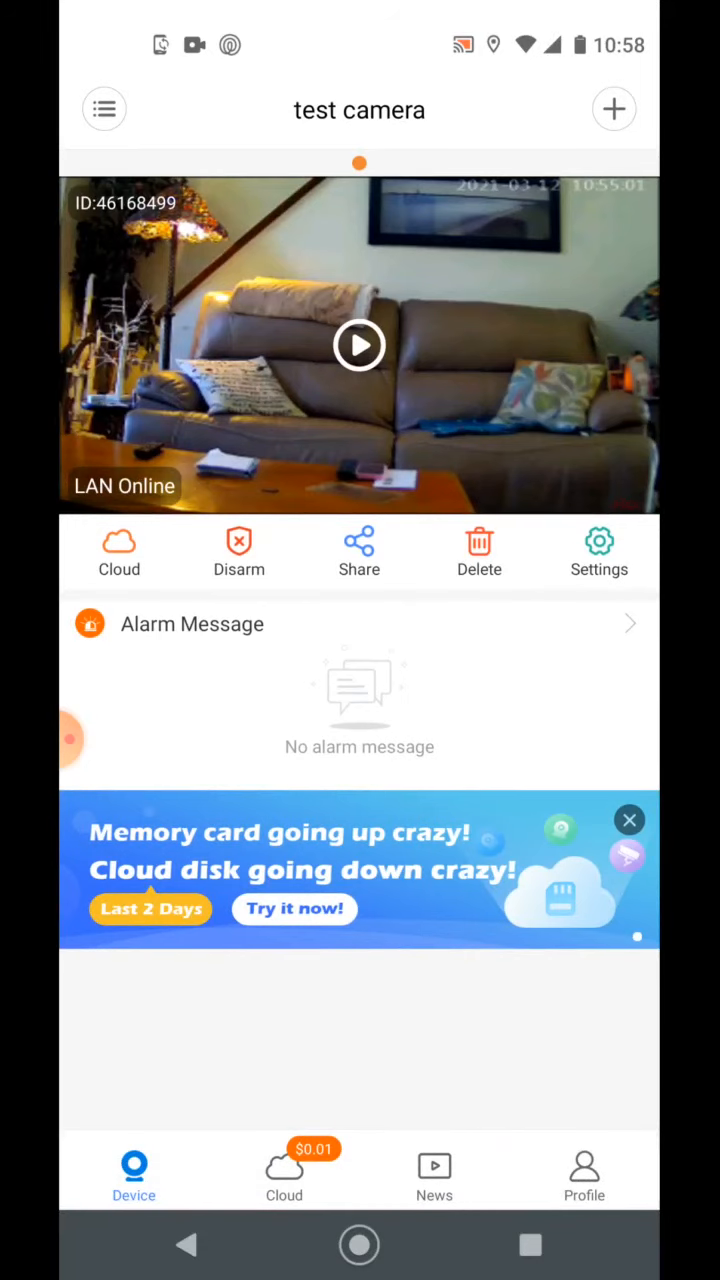
Start test camera's live view, briefly trying the four-pane layout before returning to single view
{"action": "left_click", "coordinate": [359, 345]}
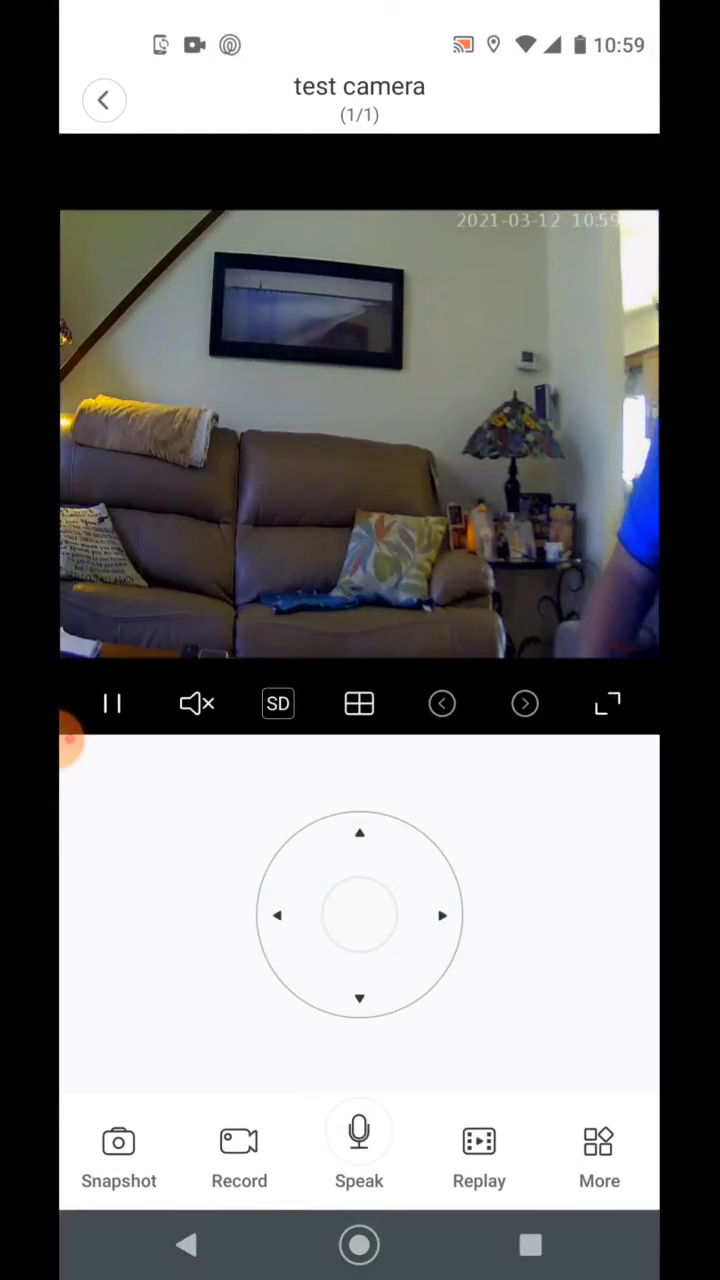
{"action": "left_click", "coordinate": [358, 703]}
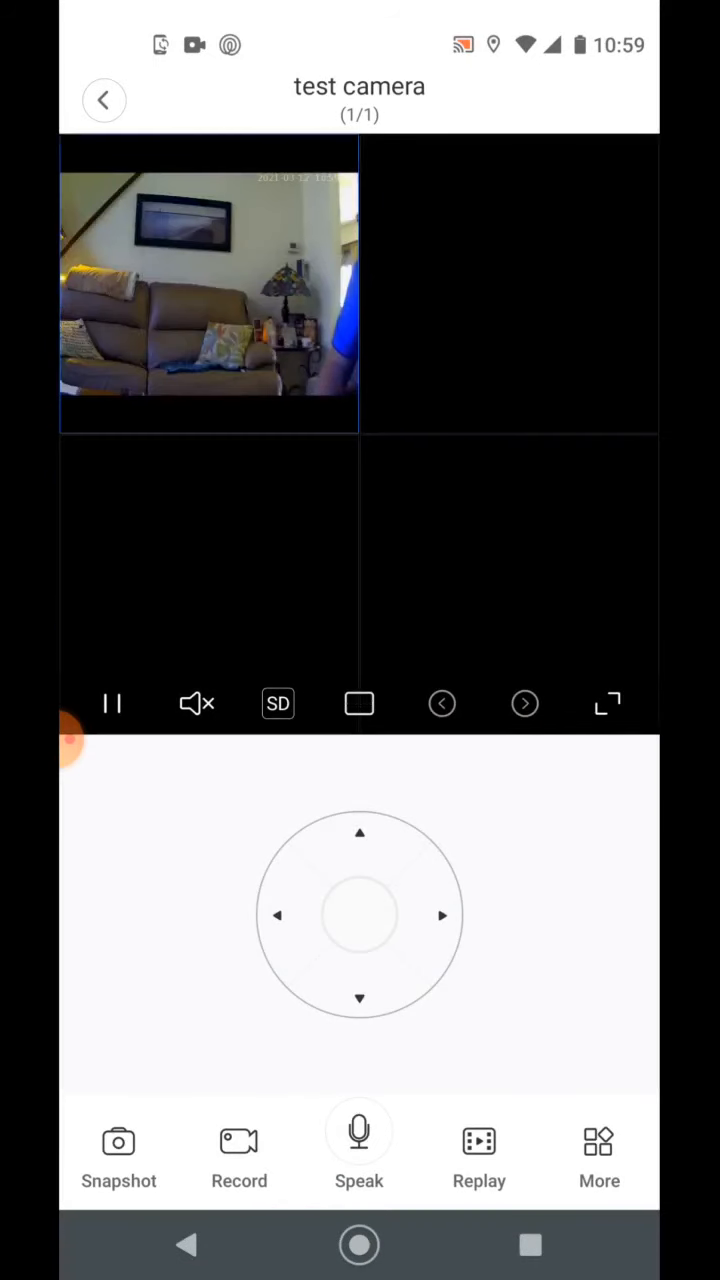
{"action": "left_click", "coordinate": [359, 703]}
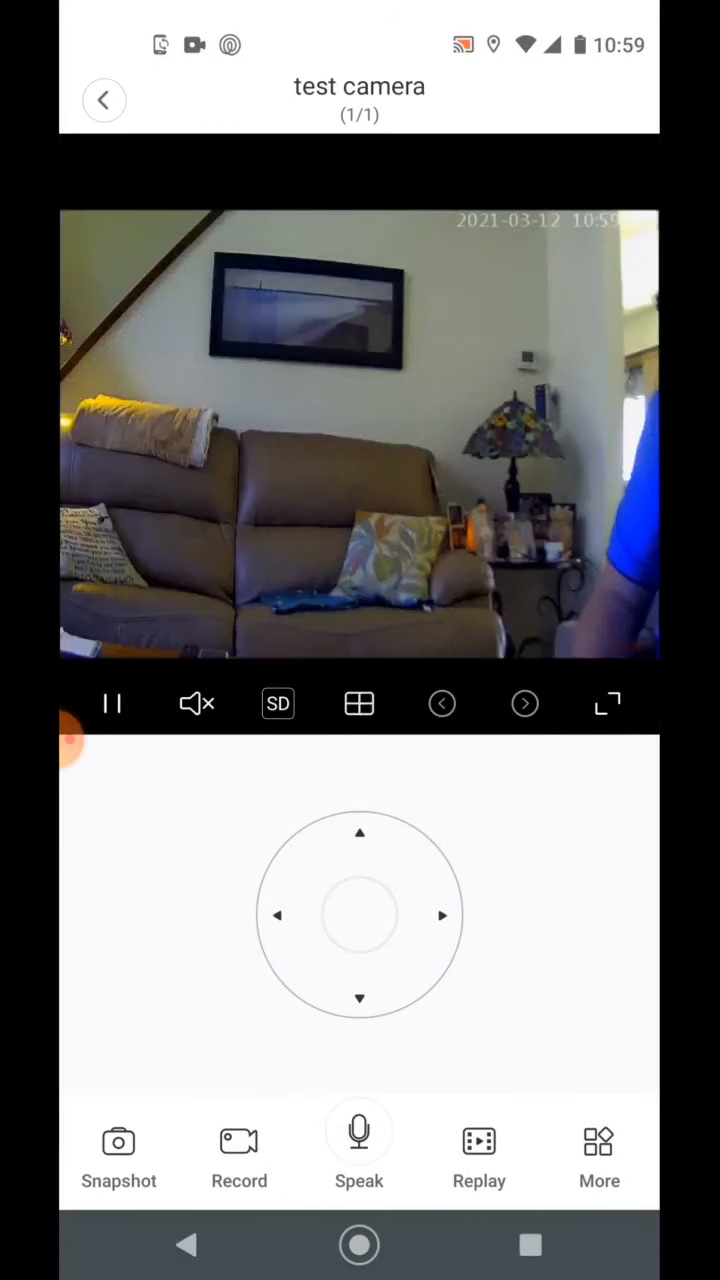
Pan the camera left twice toward the front door and glance at the More options
{"action": "left_click", "coordinate": [277, 915]}
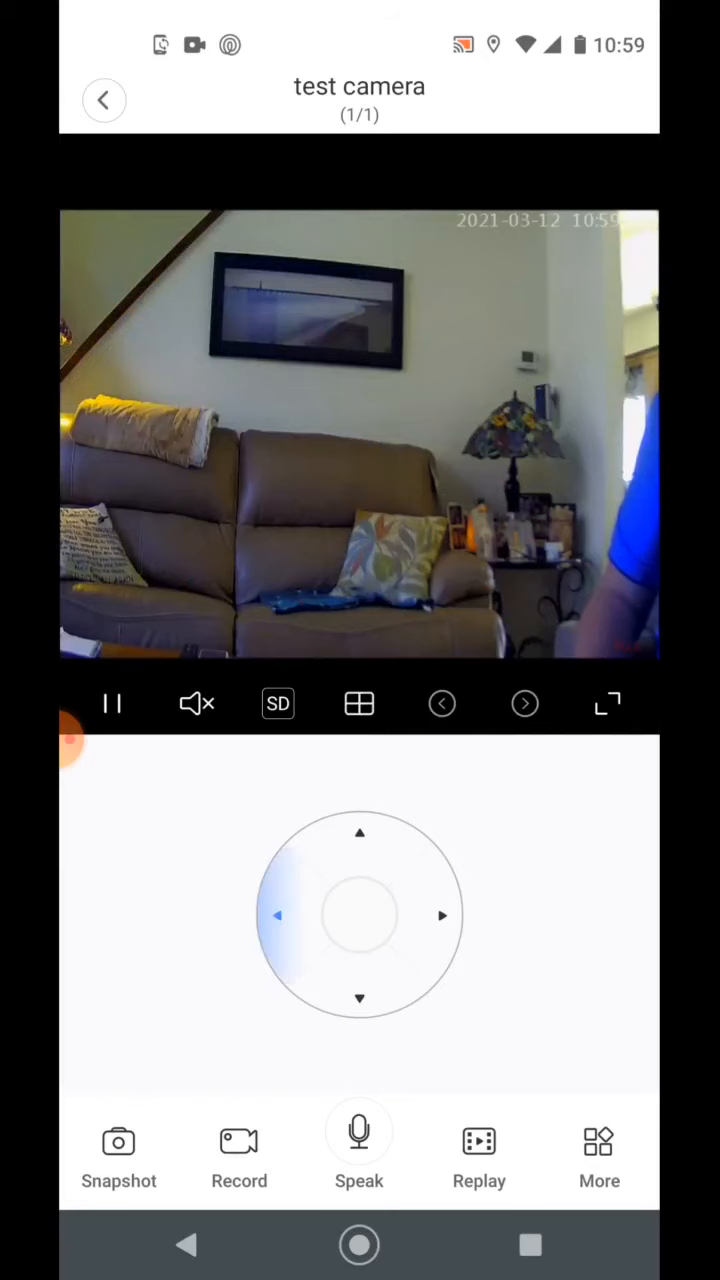
{"action": "left_click", "coordinate": [278, 915]}
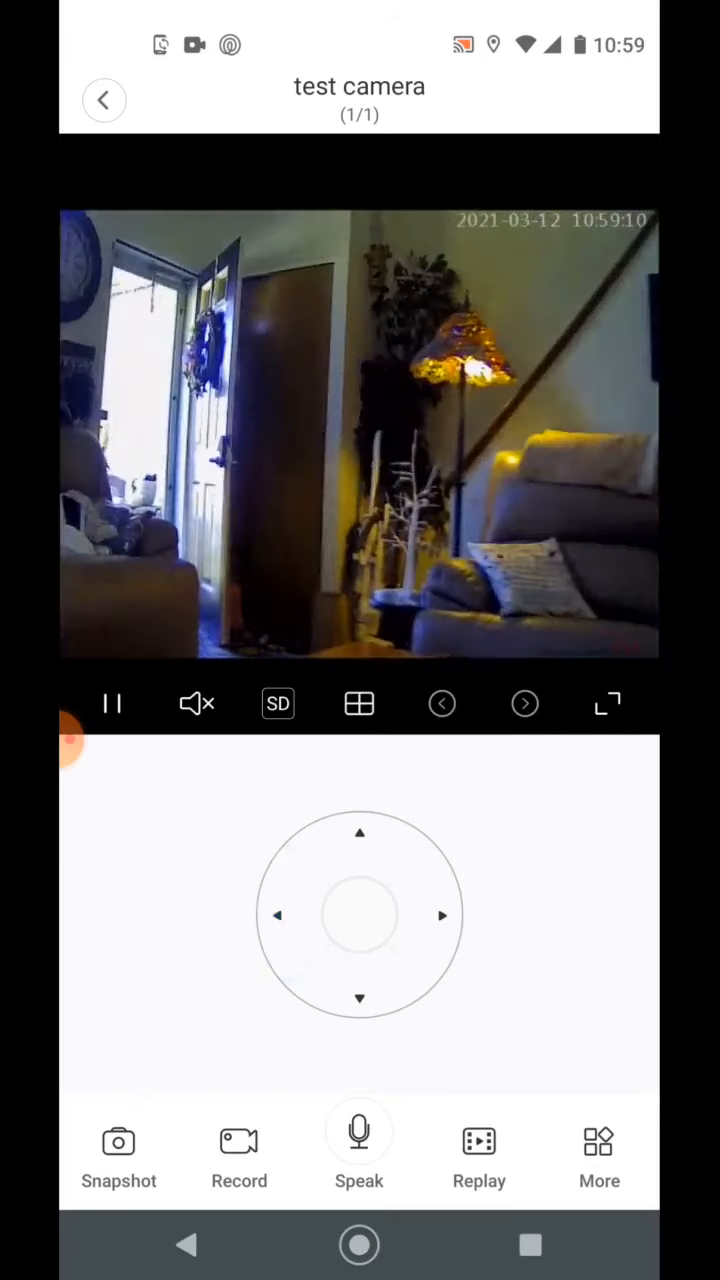
{"action": "left_click", "coordinate": [599, 1155]}
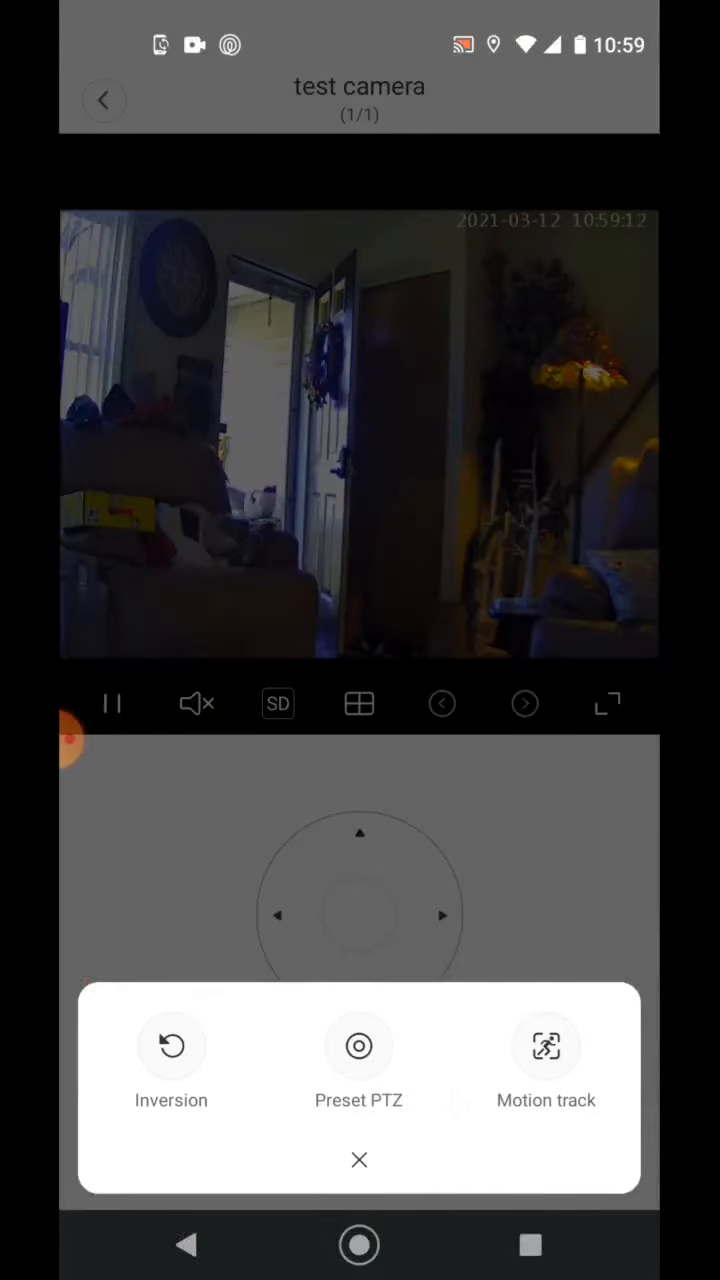
{"action": "left_click", "coordinate": [358, 1060]}
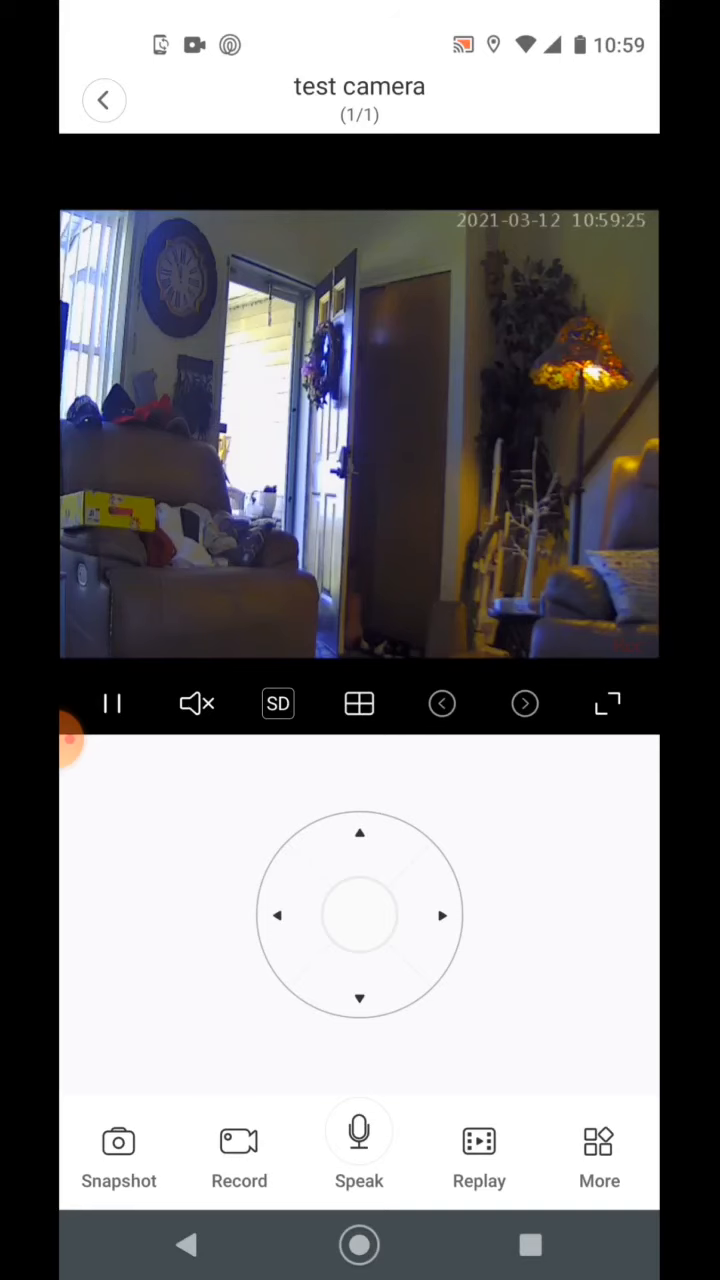
{"action": "left_click_drag", "start_coordinate": [360, 20], "coordinate": [360, 180]}
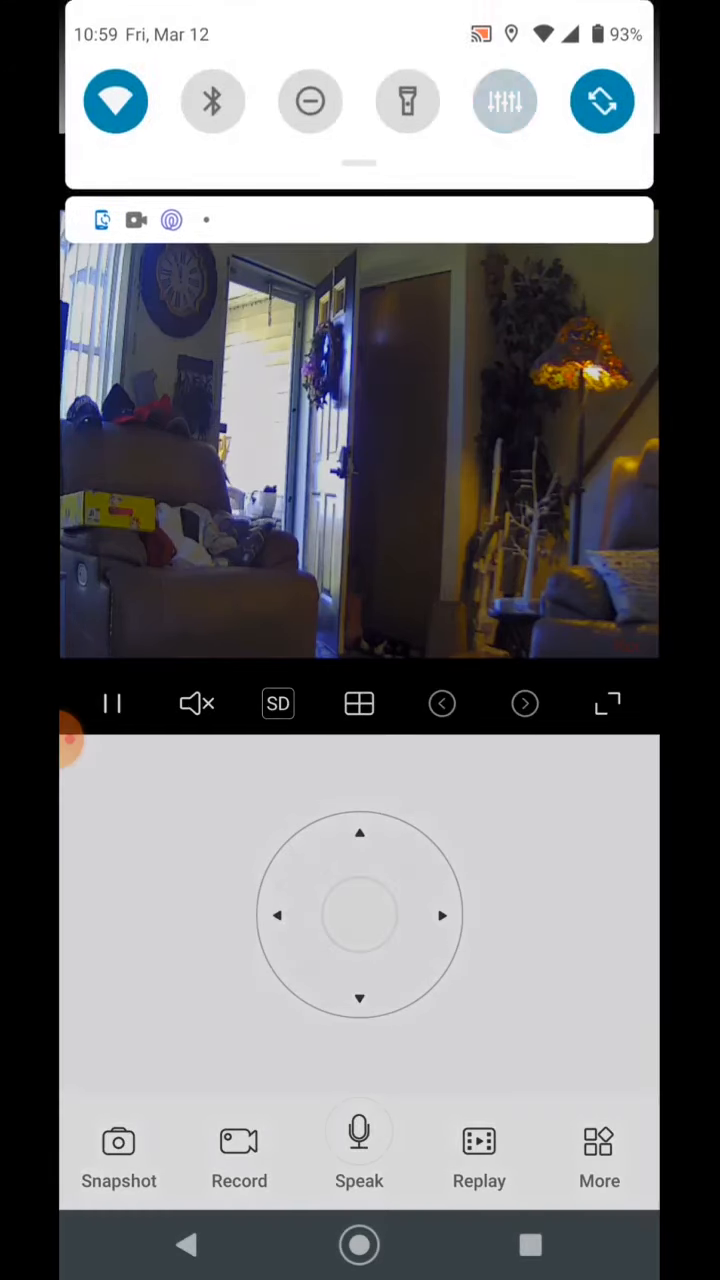
{"action": "left_click", "coordinate": [504, 99]}
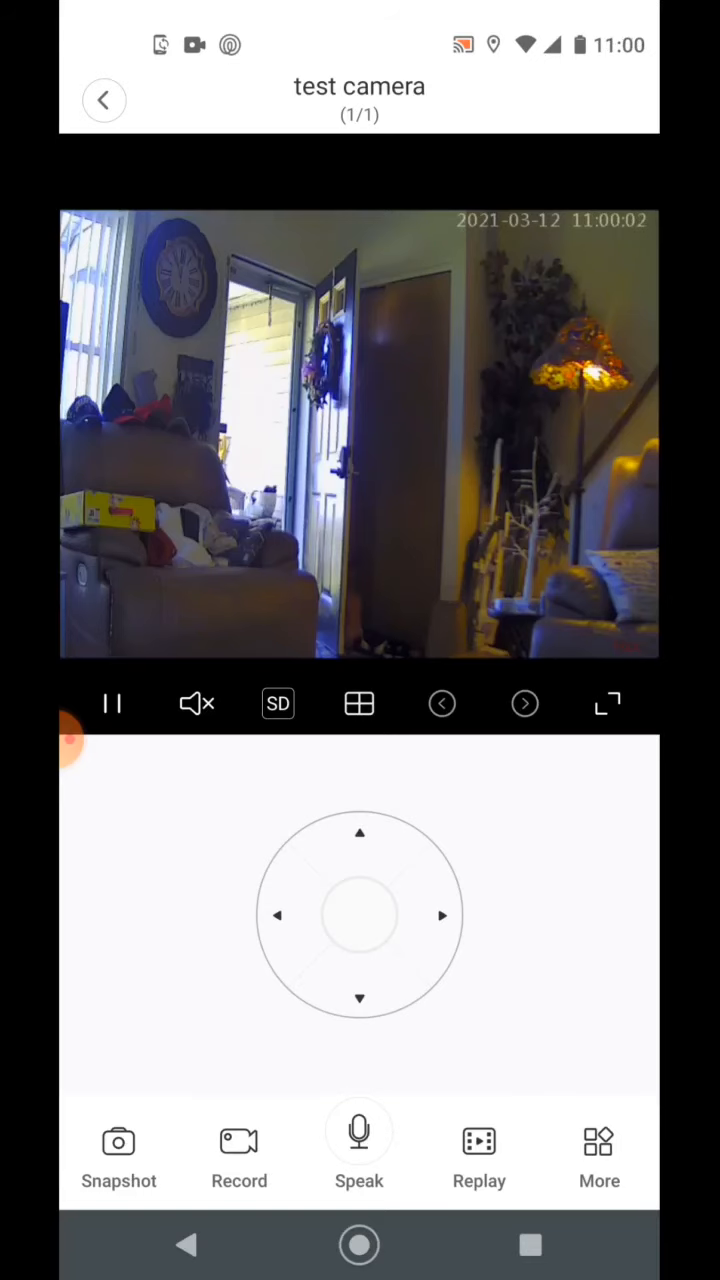
Show the Preset PTZ list with the five saved position thumbnails under the live feed
{"action": "left_click", "coordinate": [599, 1155]}
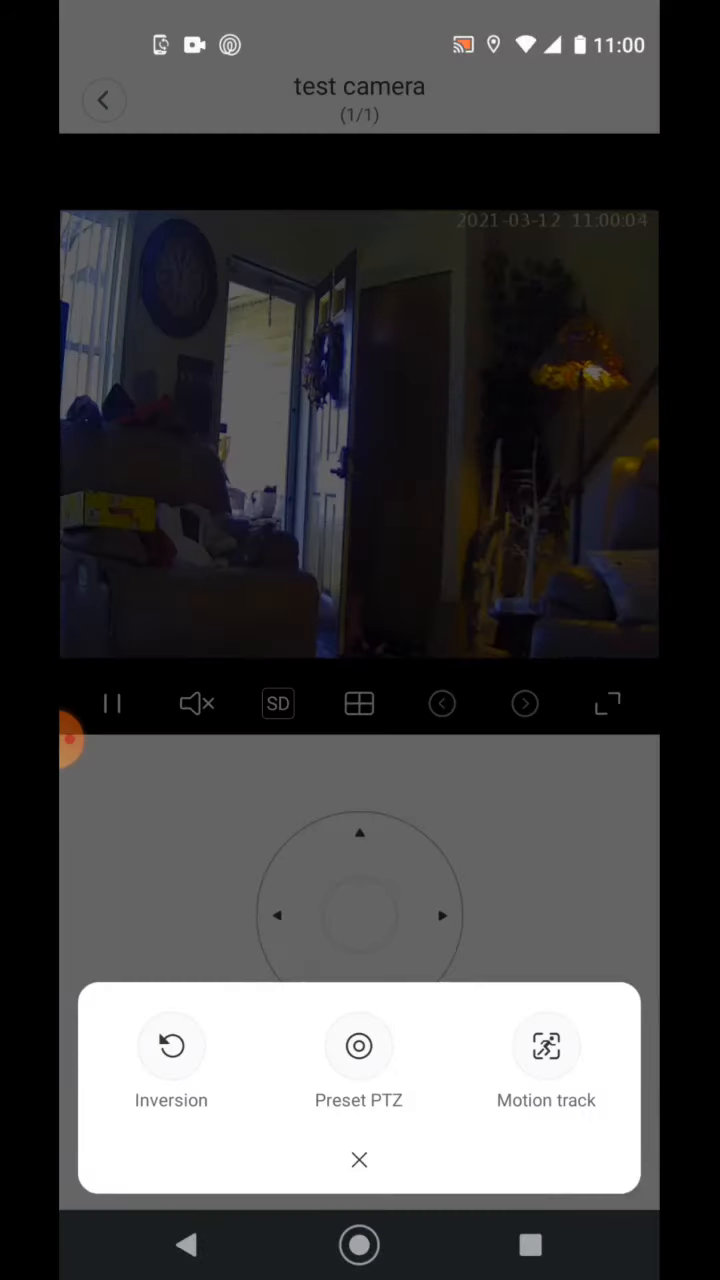
{"action": "left_click", "coordinate": [359, 1060]}
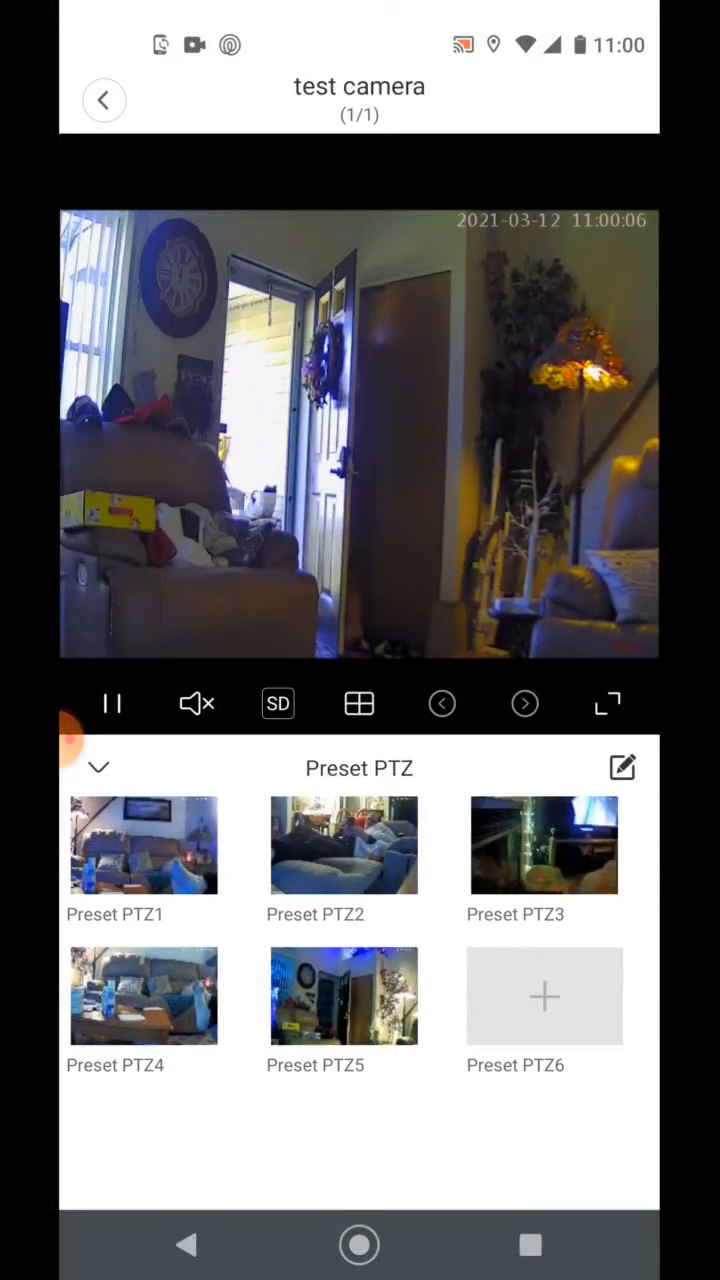